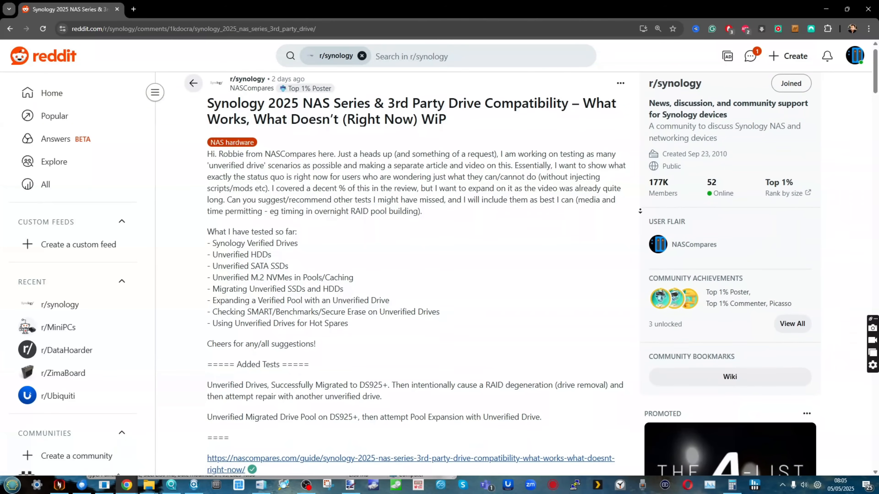
# Step: Scroll through the page and return to the Web Assistant tab
pyautogui.scroll(-3)
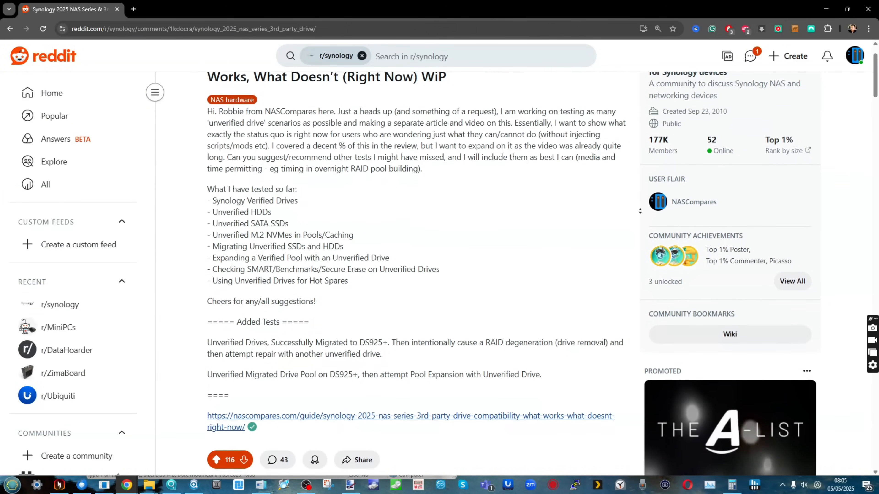
pyautogui.scroll(-3)
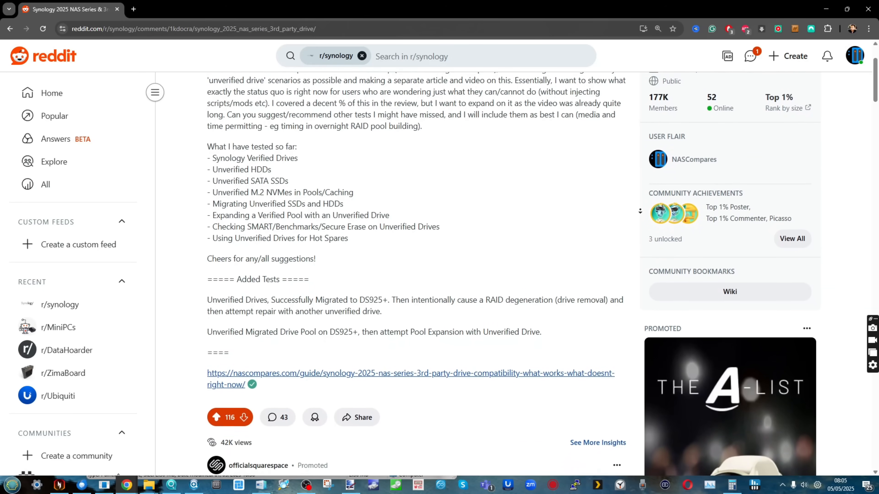
pyautogui.scroll(-3)
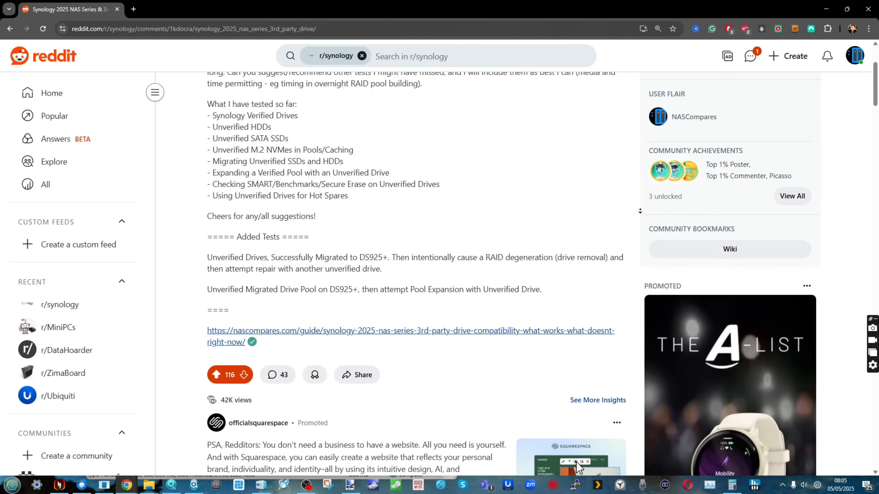
pyautogui.scroll(-3)
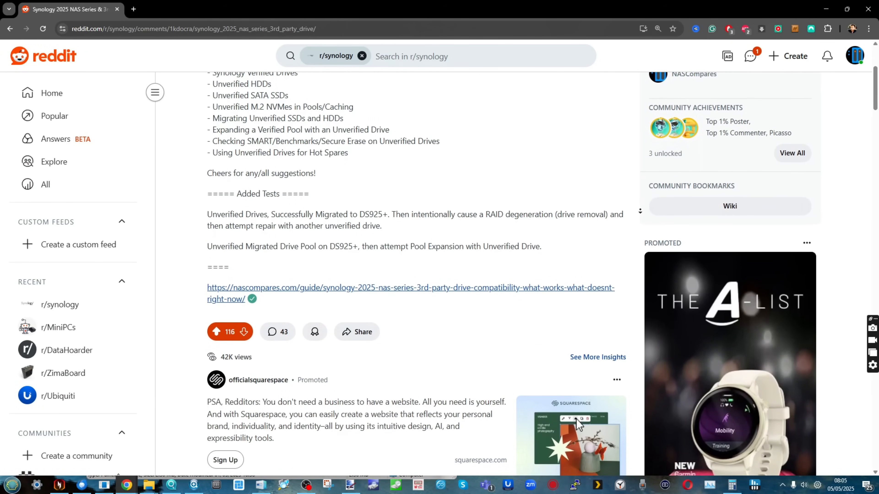
pyautogui.click(180, 9)
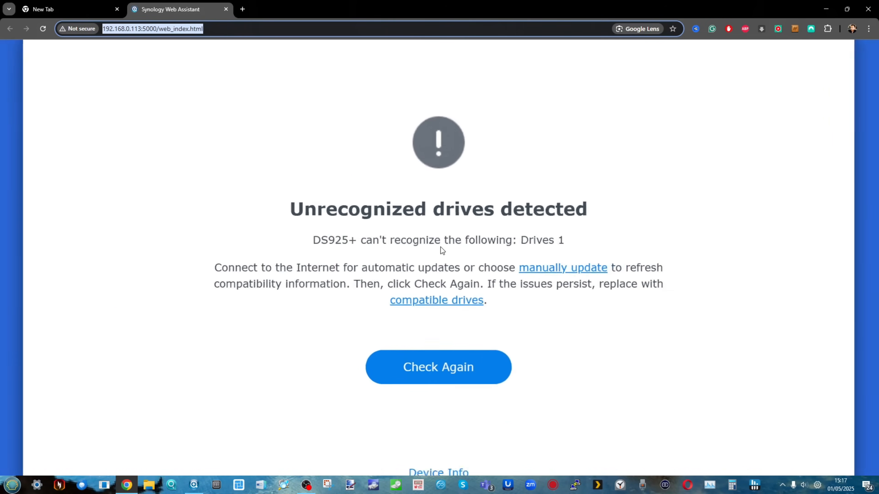
# Step: Review the DS925+ device info, then recheck until the drive warning clears to the Welcome page
pyautogui.click(439, 472)
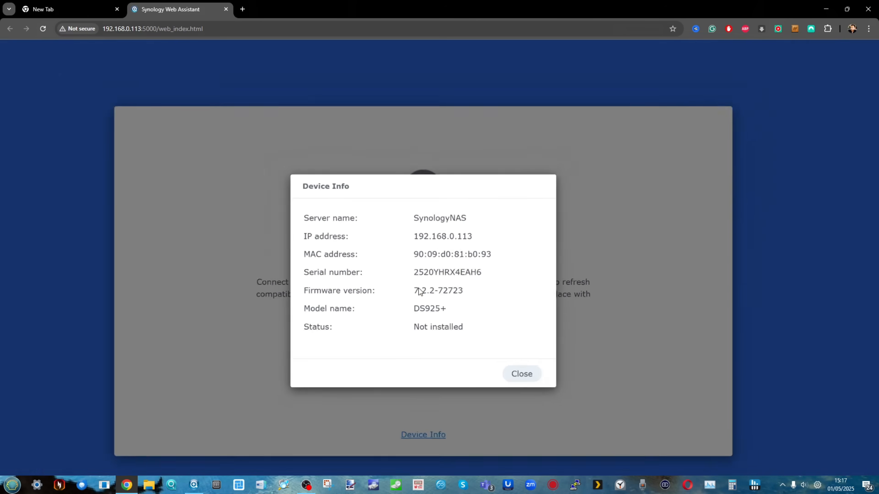
pyautogui.click(521, 374)
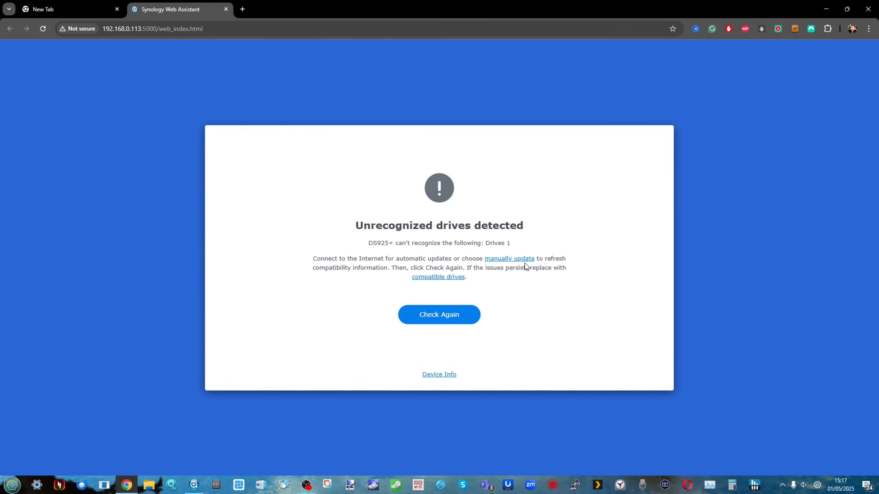
pyautogui.click(439, 315)
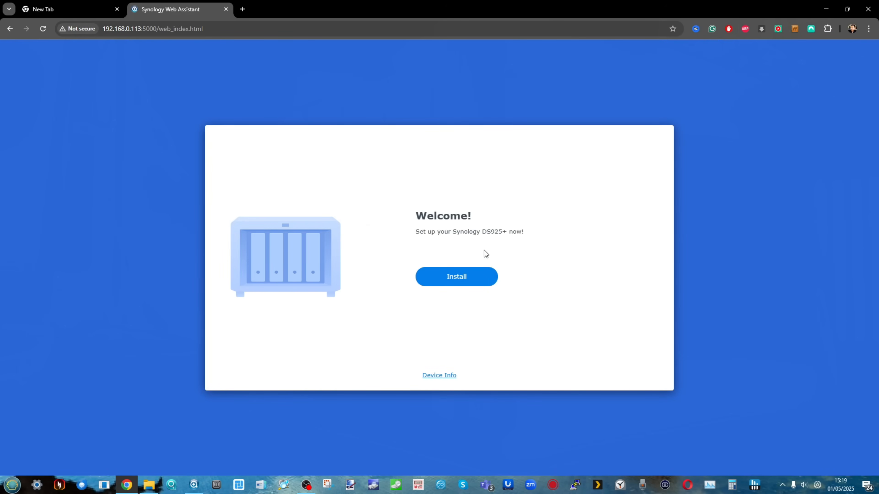
# Step: Begin the DS925+ setup with automatic download of the latest DSM
pyautogui.click(439, 375)
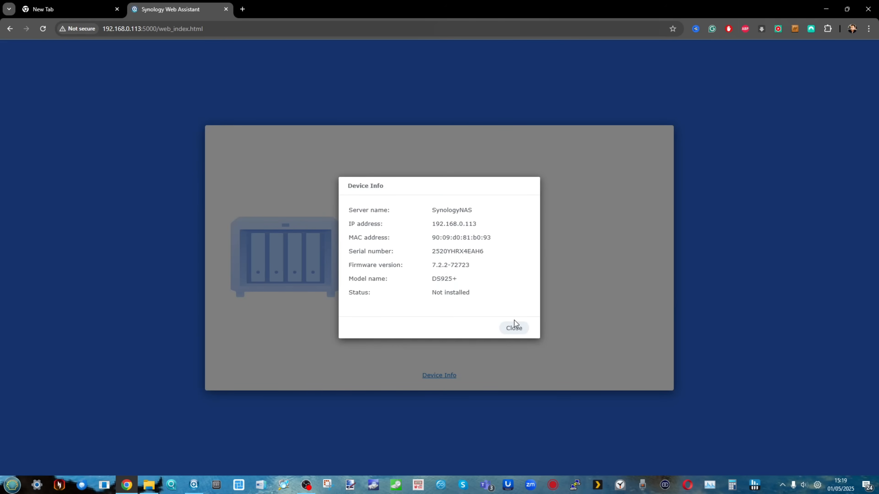
pyautogui.click(513, 328)
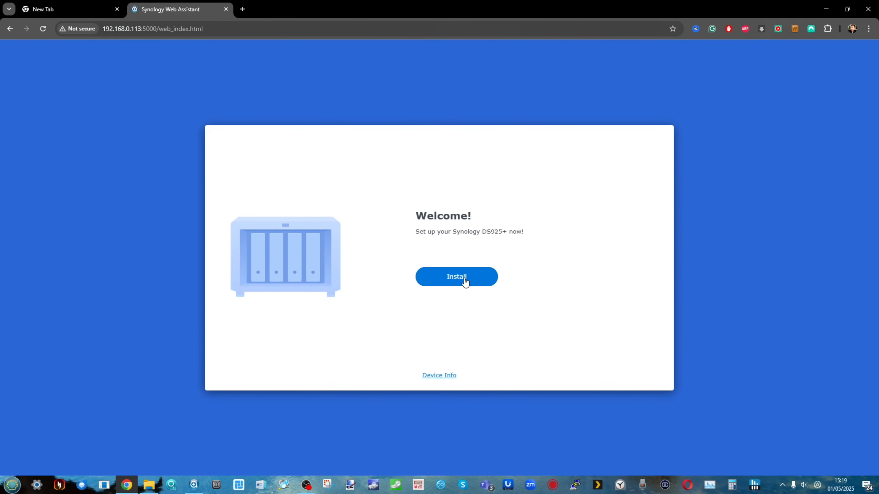
pyautogui.click(456, 276)
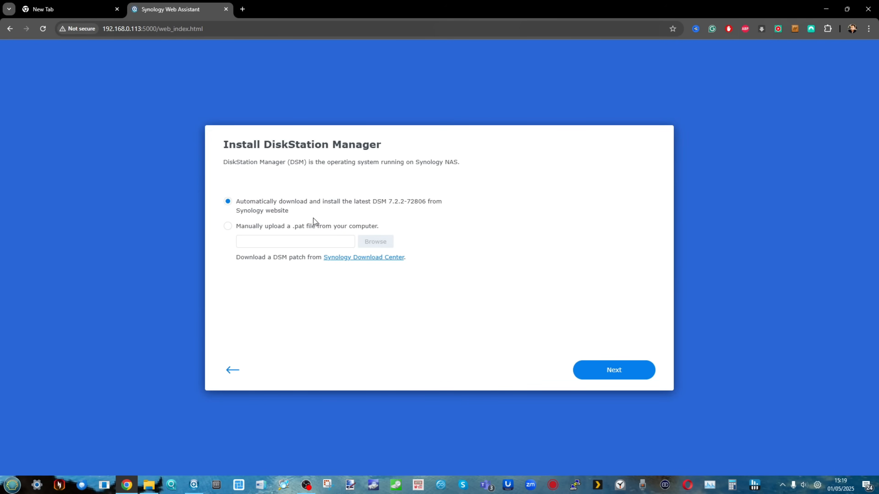
pyautogui.moveTo(209, 187)
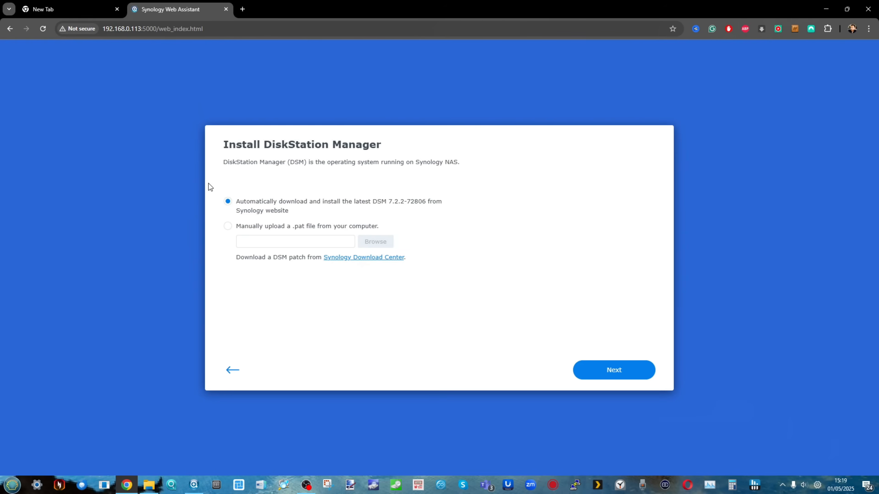
pyautogui.click(613, 370)
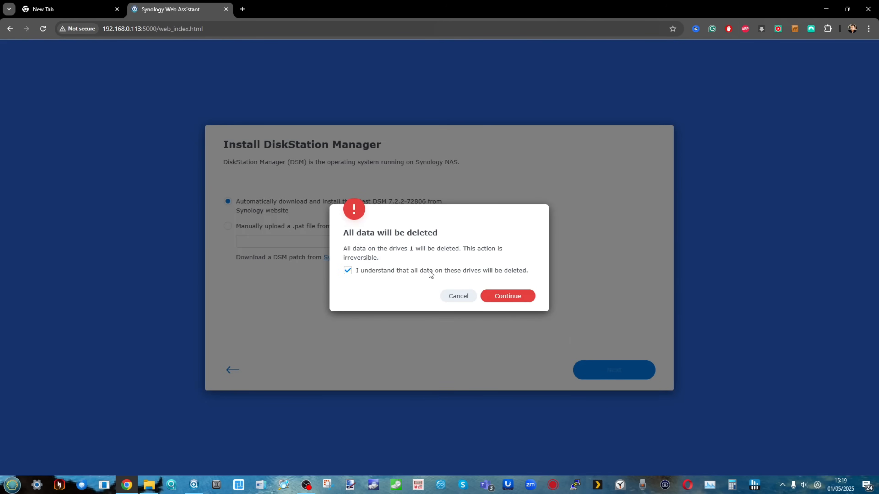
# Step: Acknowledge Drive 1 will be erased, entering 'DS925' to confirm and start installation
pyautogui.click(506, 296)
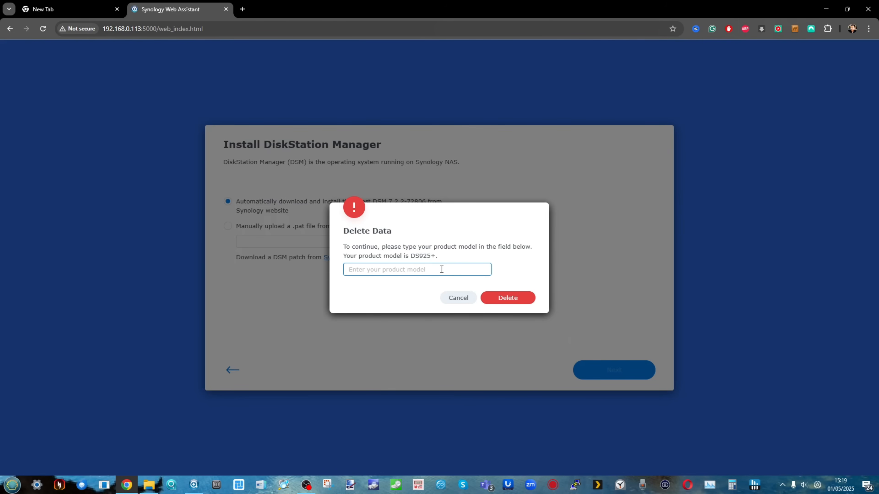
pyautogui.write('DS925')
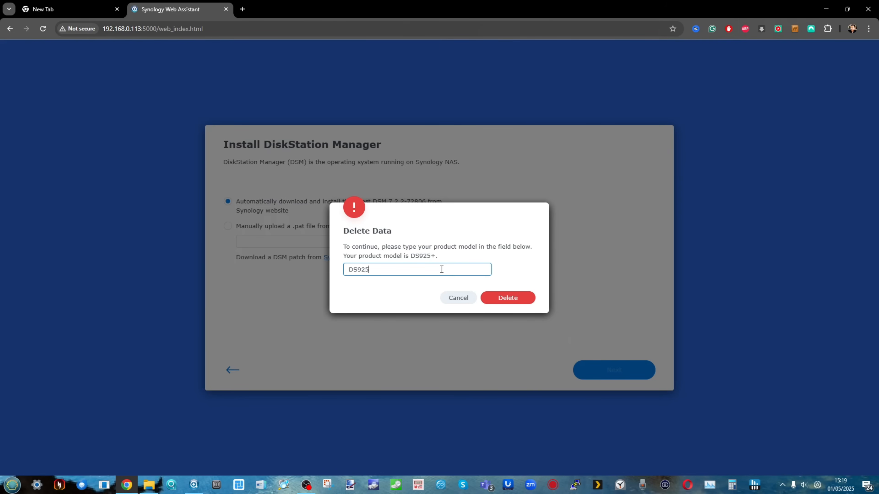
pyautogui.click(506, 297)
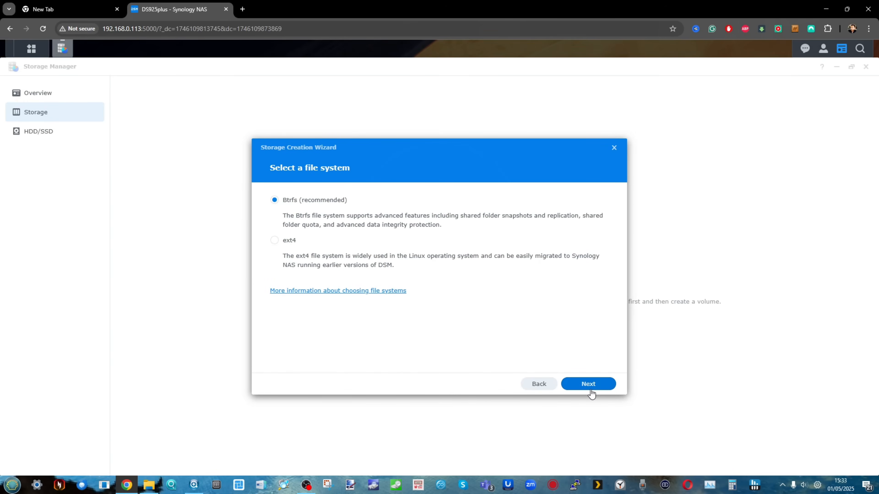
# Step: Apply an unencrypted Btrfs volume on Drive 1, accepting the erase warning
pyautogui.click(588, 384)
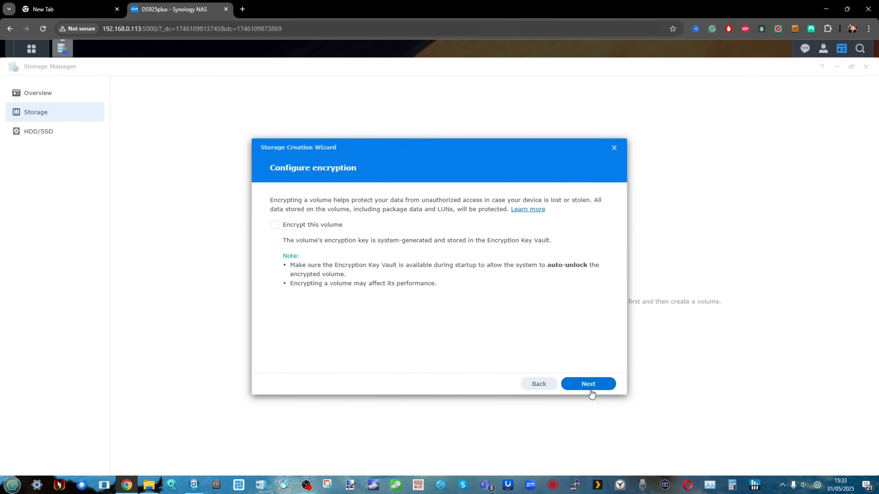
pyautogui.click(587, 384)
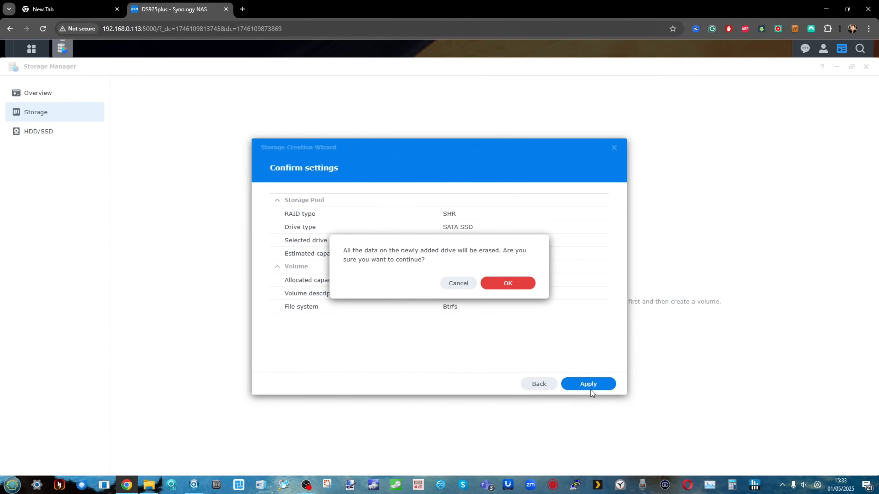
pyautogui.click(507, 283)
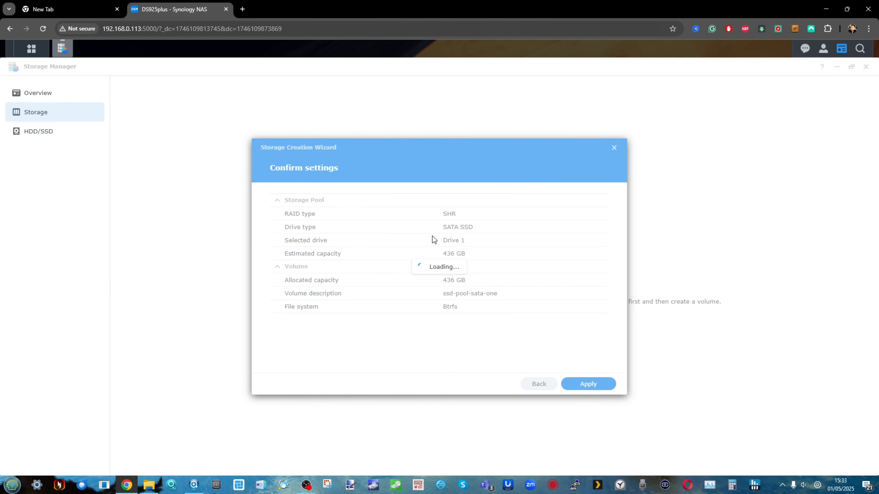
pyautogui.click(587, 384)
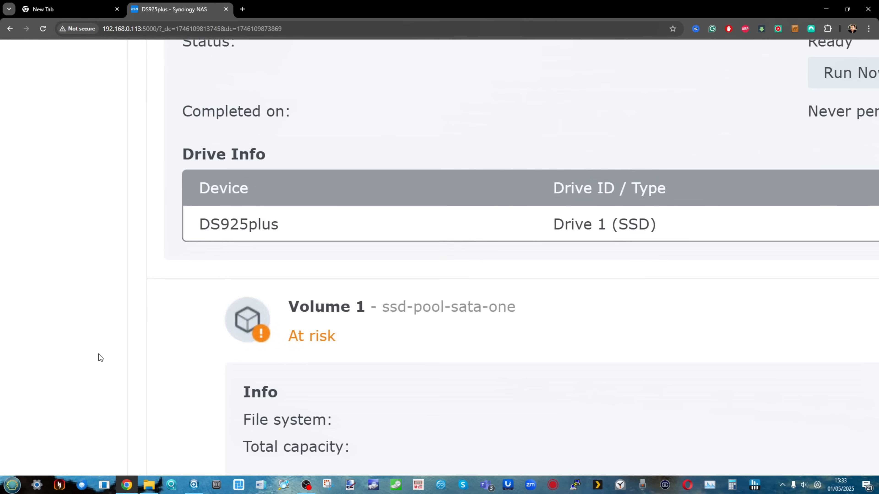
pyautogui.click(311, 336)
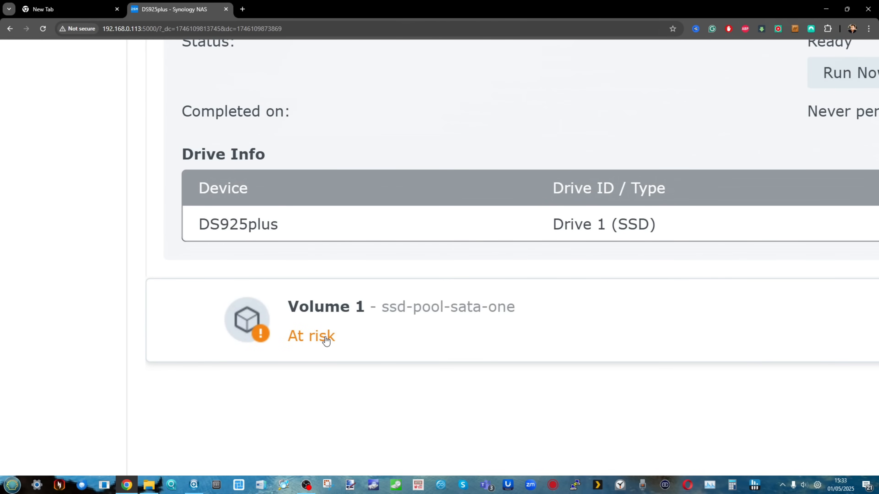
pyautogui.scroll(-3)
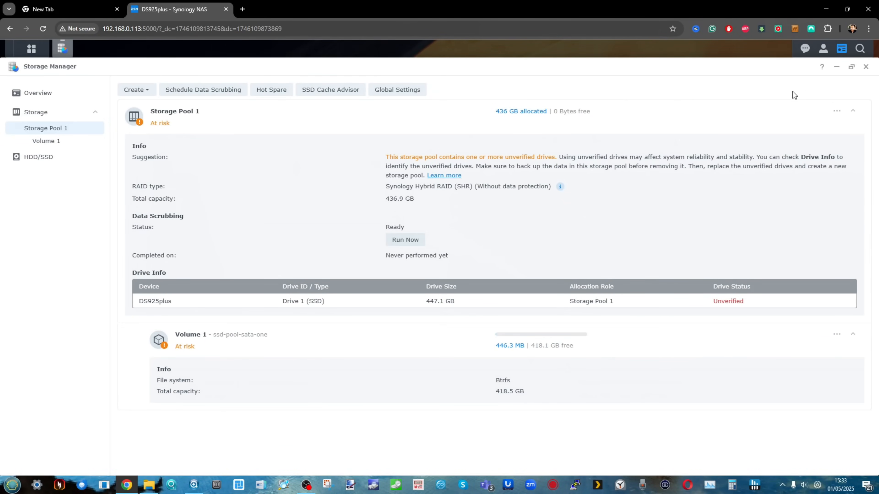
pyautogui.moveTo(866, 67)
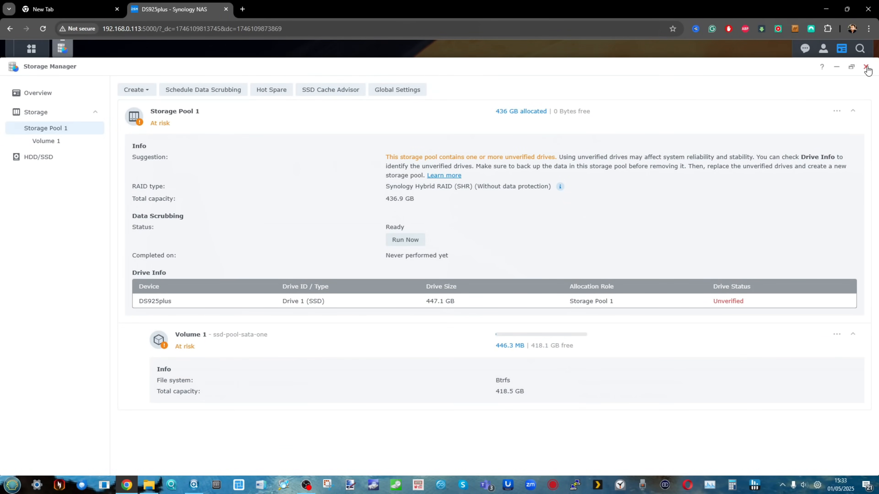
pyautogui.moveTo(20, 136)
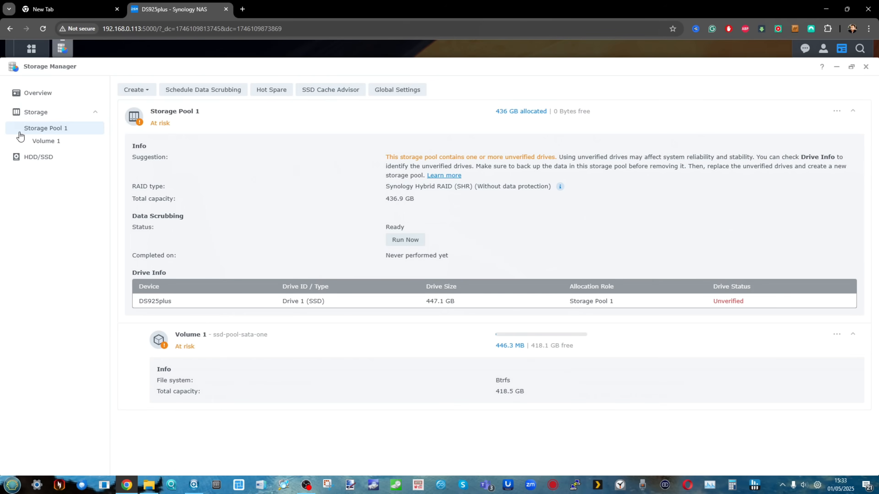
# Step: View Info Center's General details for the DS925+, then its Storage section
pyautogui.click(38, 157)
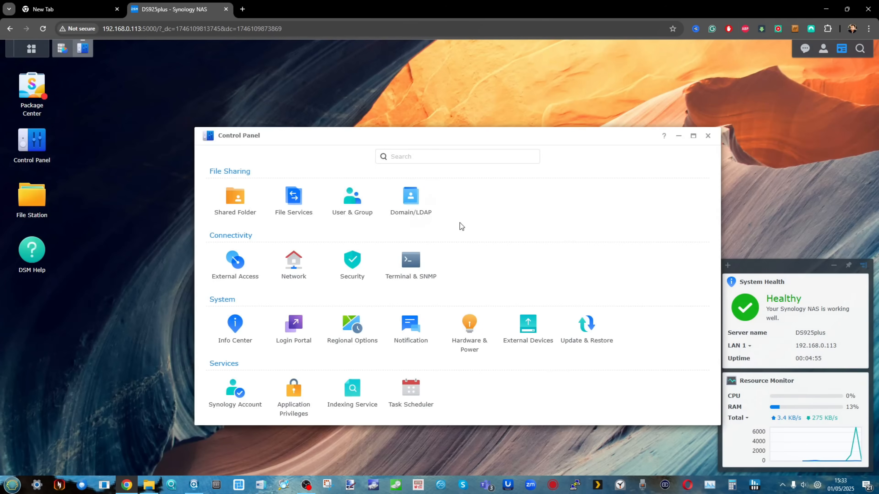
pyautogui.click(235, 329)
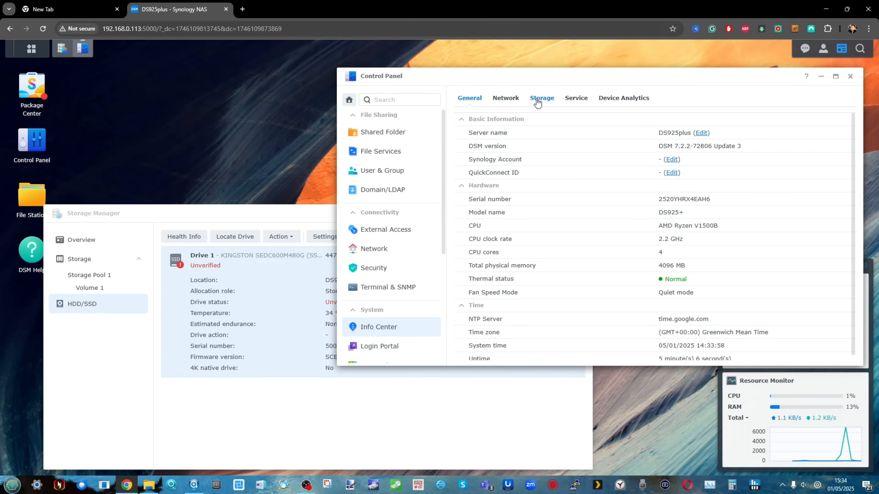
pyautogui.click(541, 98)
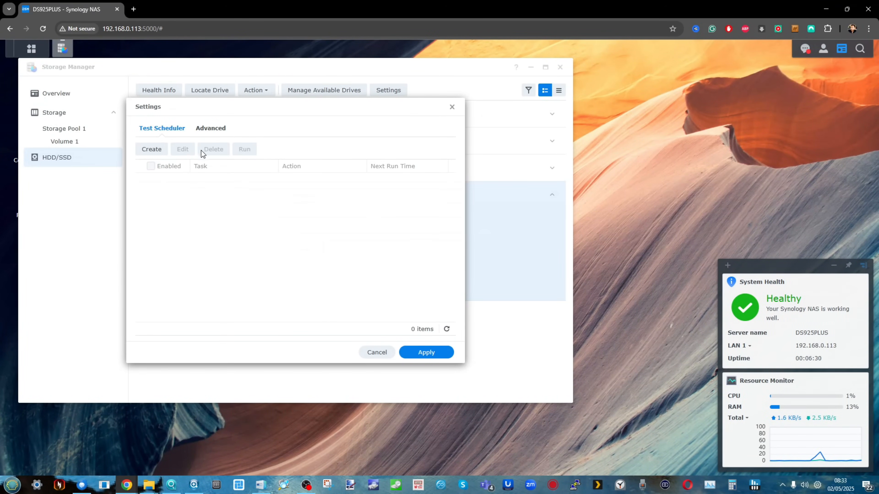
# Step: Start a new S.M.A.R.T. test task in Test Scheduler and cancel it, leaving none scheduled
pyautogui.click(152, 149)
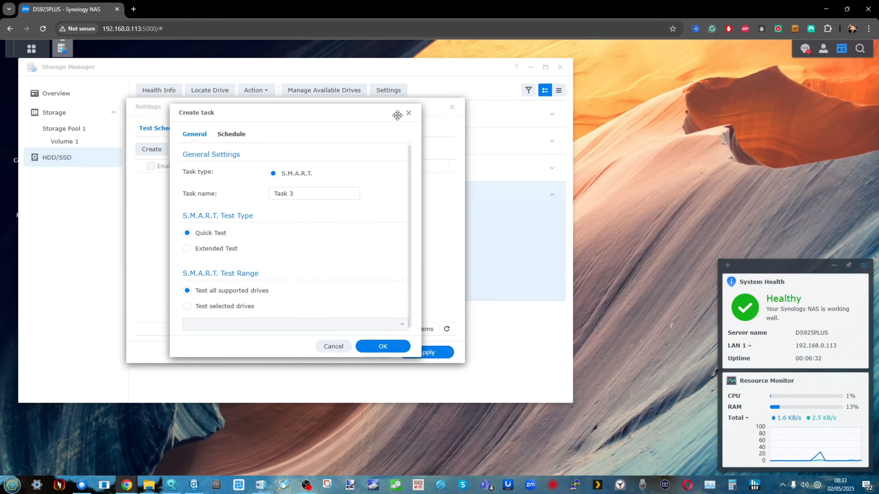
pyautogui.click(332, 346)
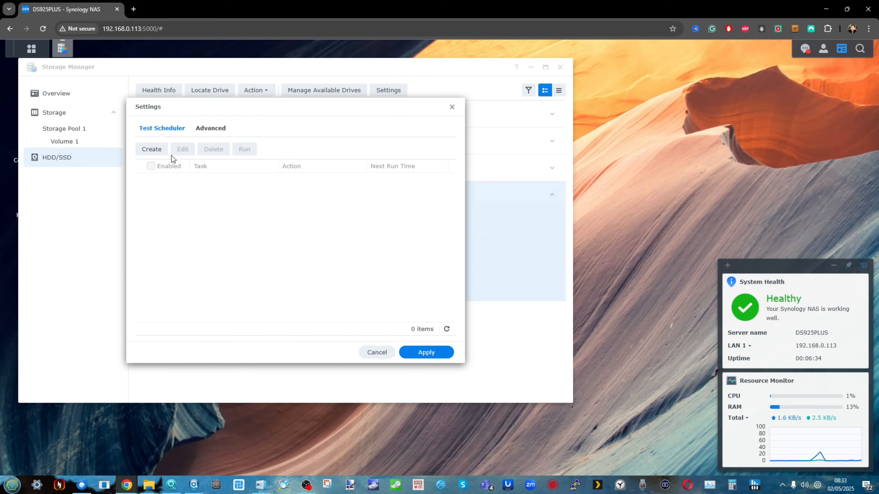
pyautogui.click(210, 128)
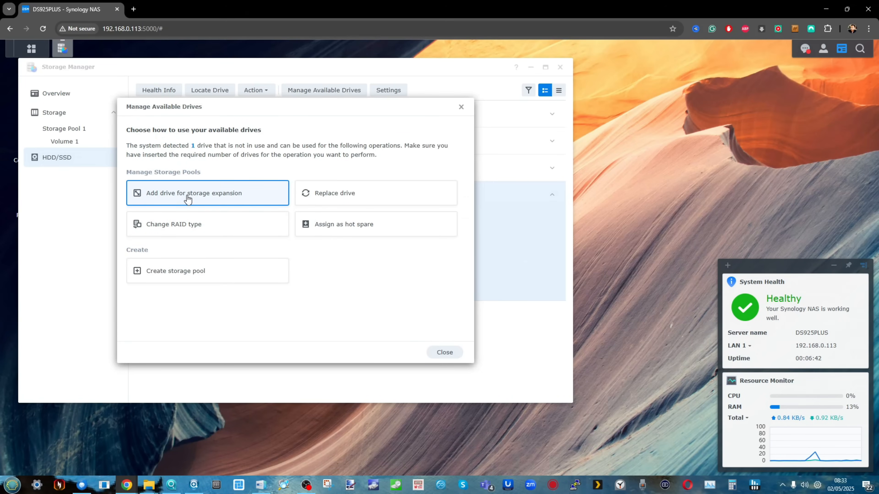
# Step: Attempt to add the unused drive to Storage Pool 1 and dismiss the no-eligible-drives error
pyautogui.click(193, 193)
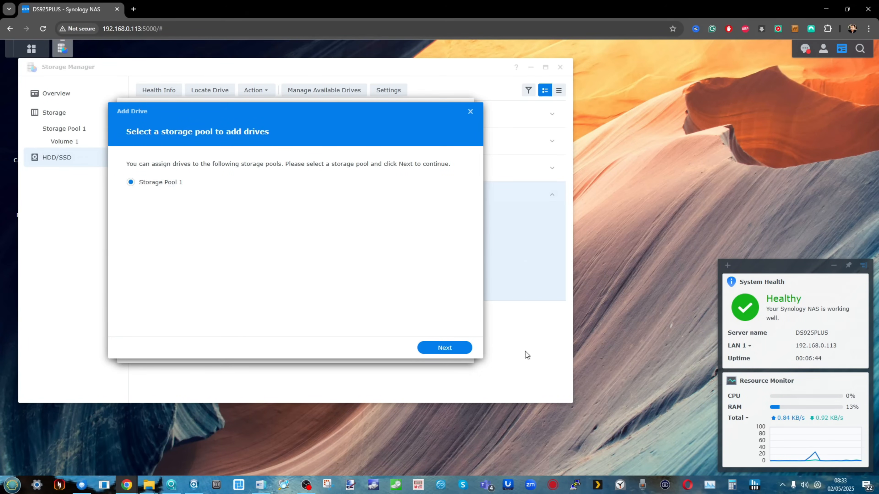
pyautogui.click(444, 347)
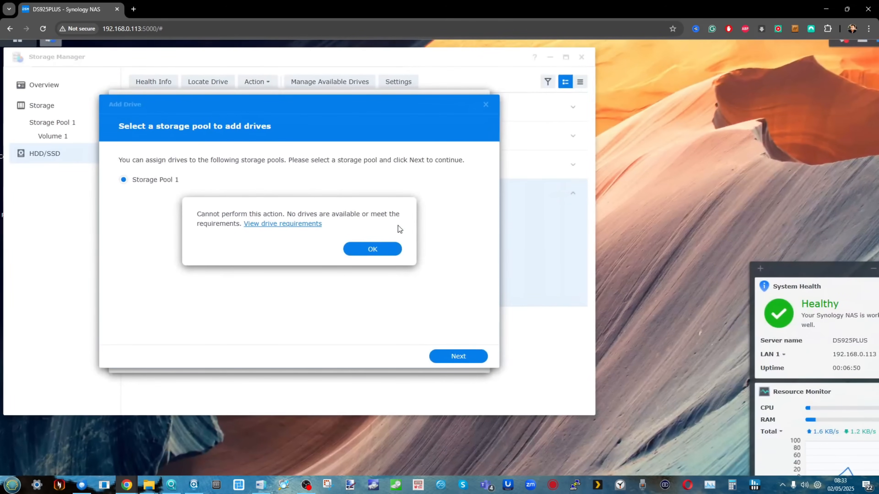
pyautogui.click(371, 249)
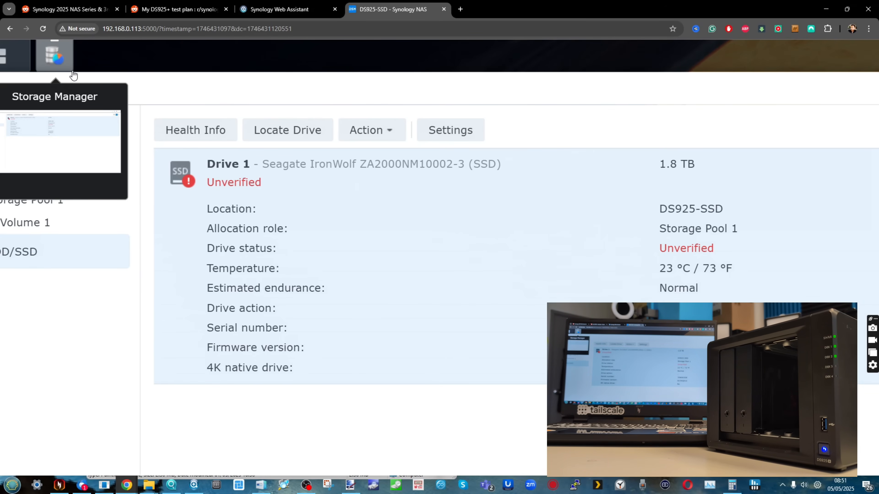
# Step: Expand Drive 2's details to compare both unverified IronWolf drives
pyautogui.click(54, 55)
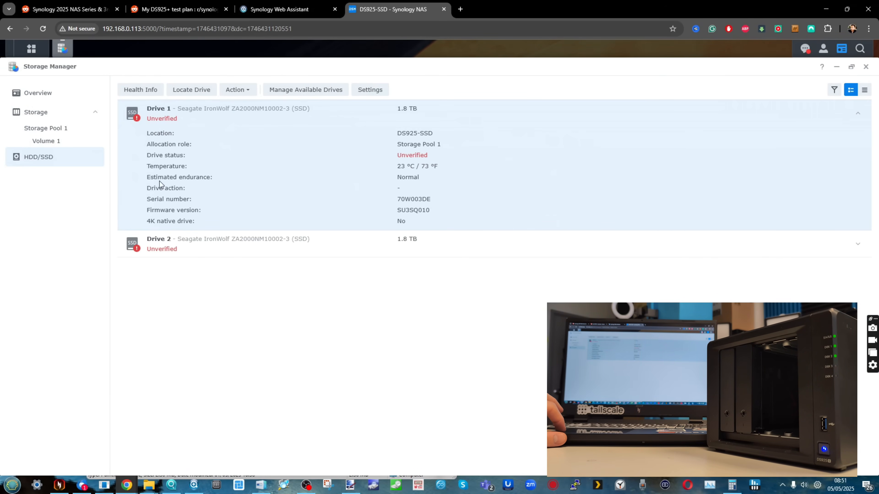
pyautogui.click(159, 243)
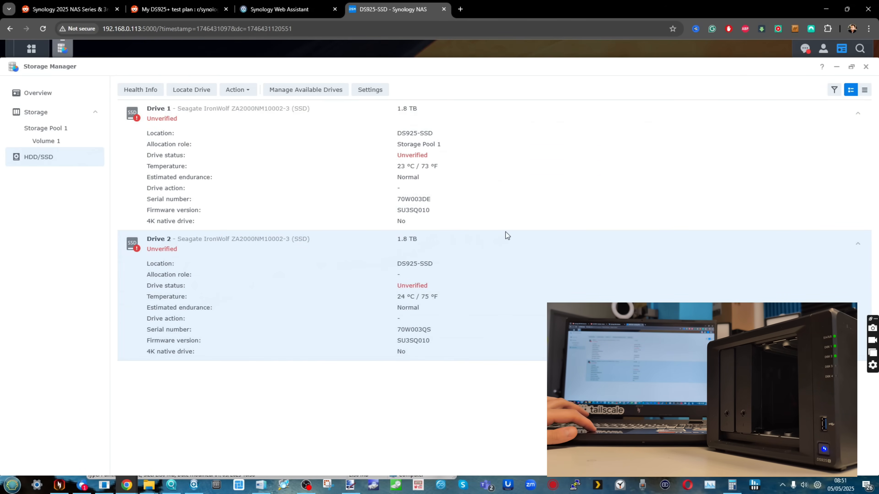
pyautogui.scroll(-3)
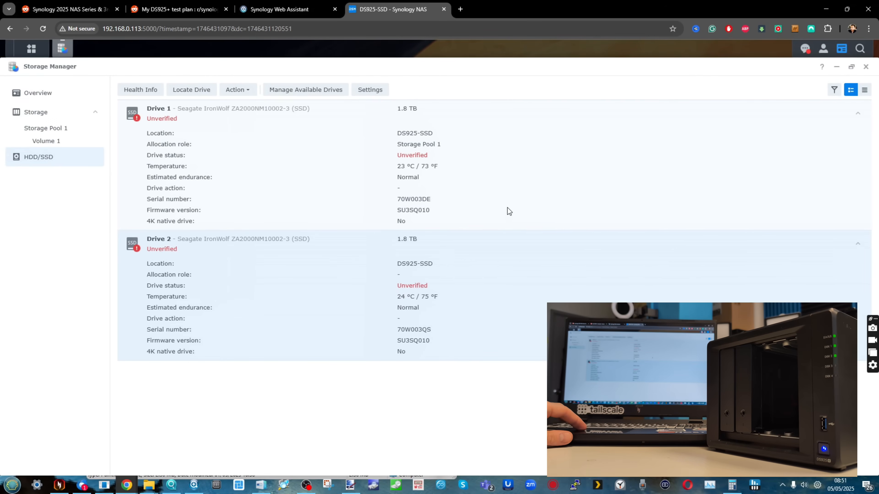
# Step: From Storage Pool 1's management menu choose Change RAID Type
pyautogui.click(46, 128)
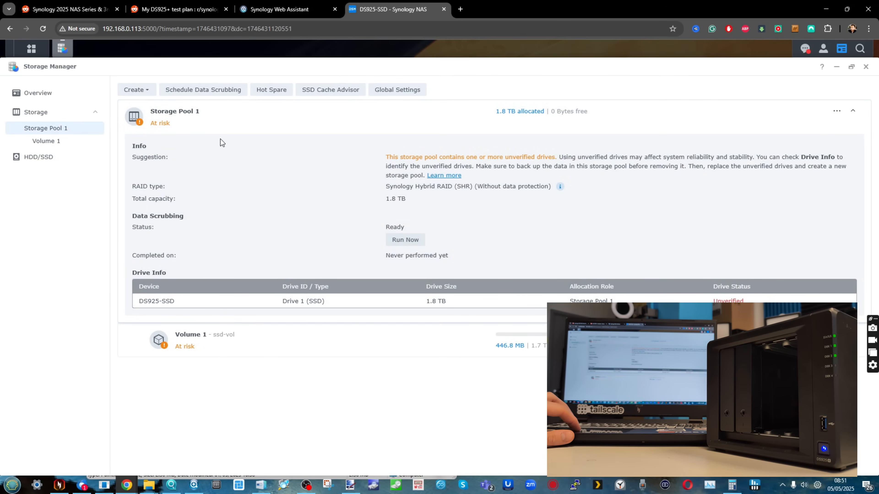
pyautogui.moveTo(353, 120)
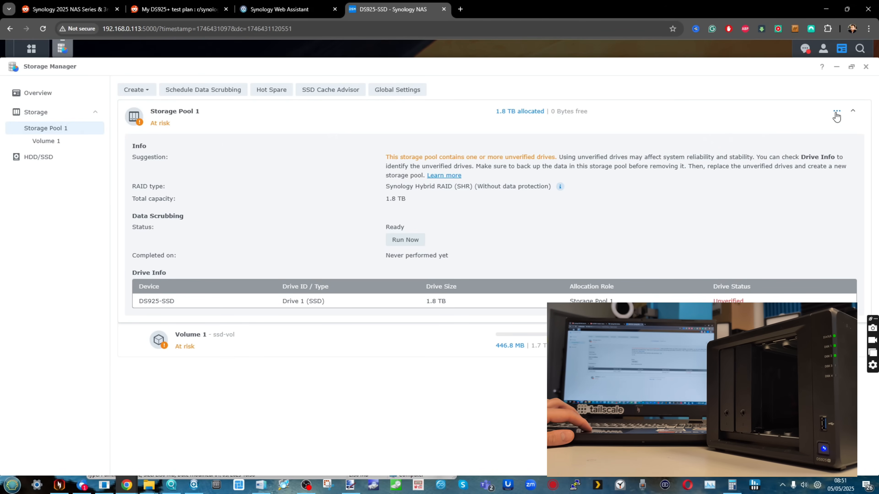
pyautogui.click(836, 112)
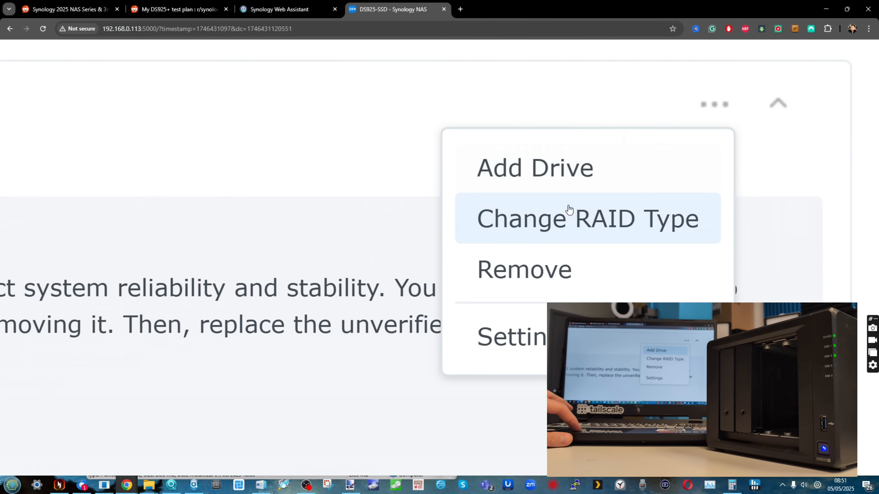
pyautogui.click(534, 168)
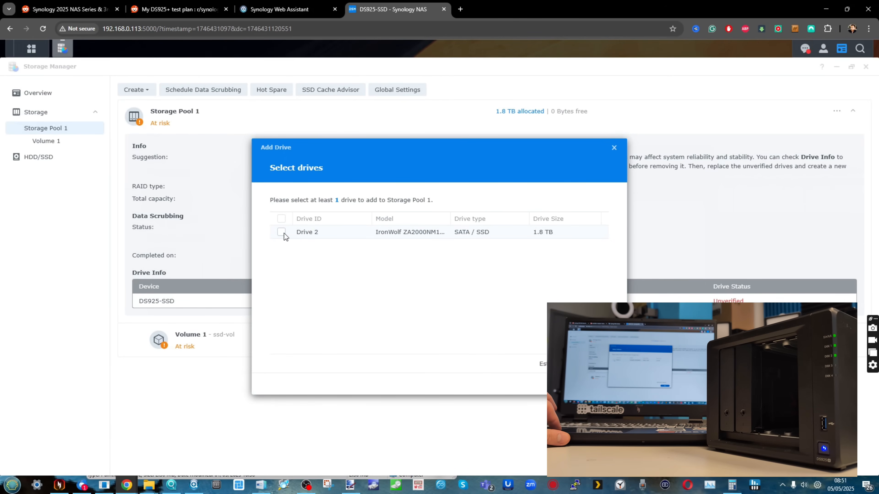
# Step: Select unverified Drive 2 for Storage Pool 1 and respond to the compatibility warning
pyautogui.click(281, 232)
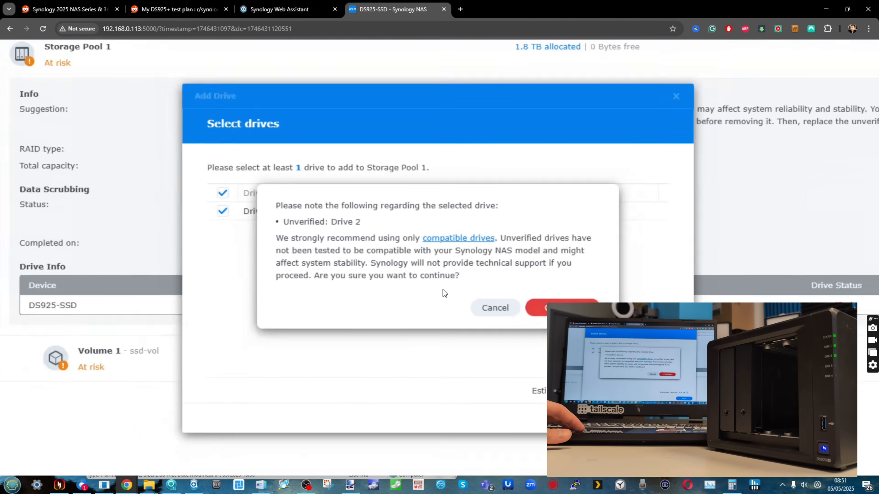
pyautogui.click(561, 307)
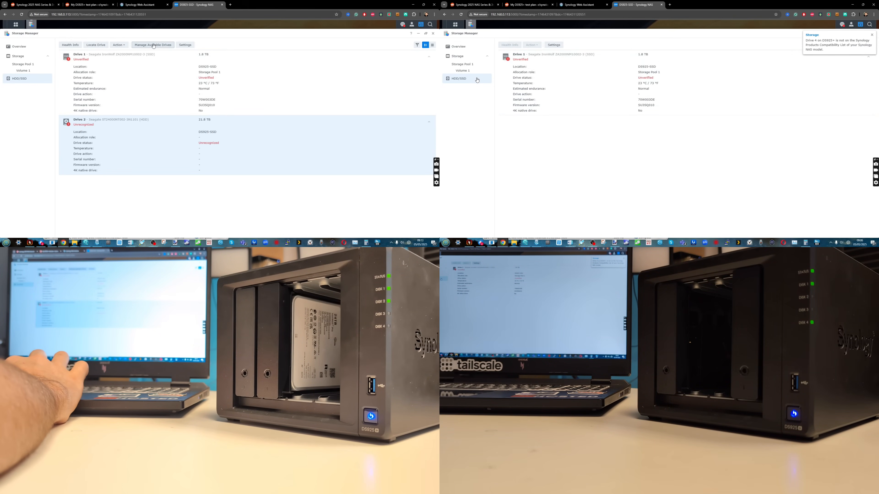
# Step: Choose Add drive for storage expansion from Manage Available Drives and handle pool selection
pyautogui.click(152, 45)
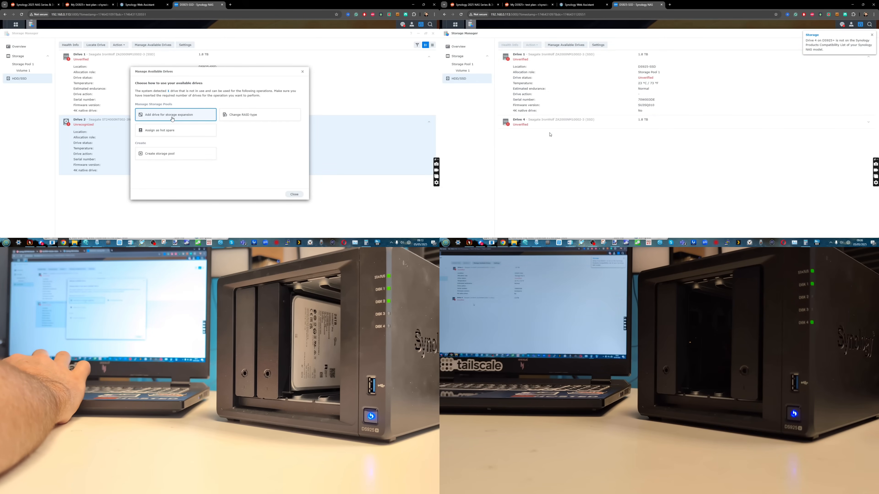
pyautogui.click(175, 115)
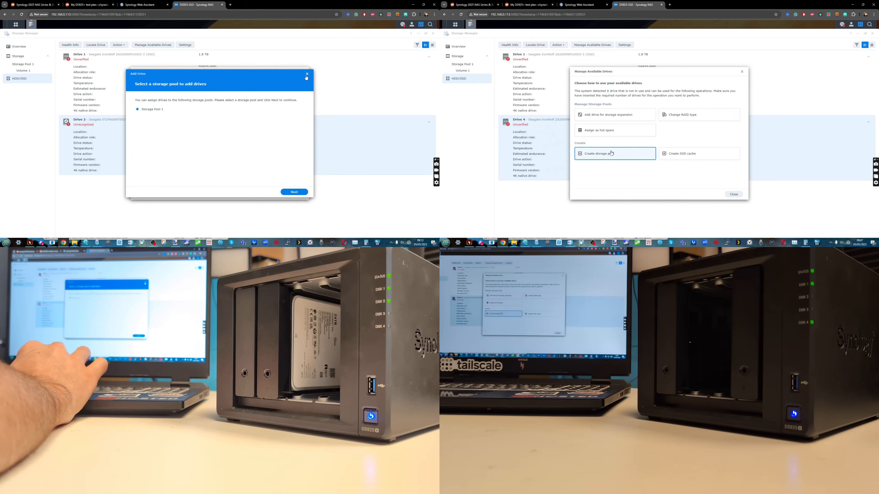
pyautogui.click(614, 153)
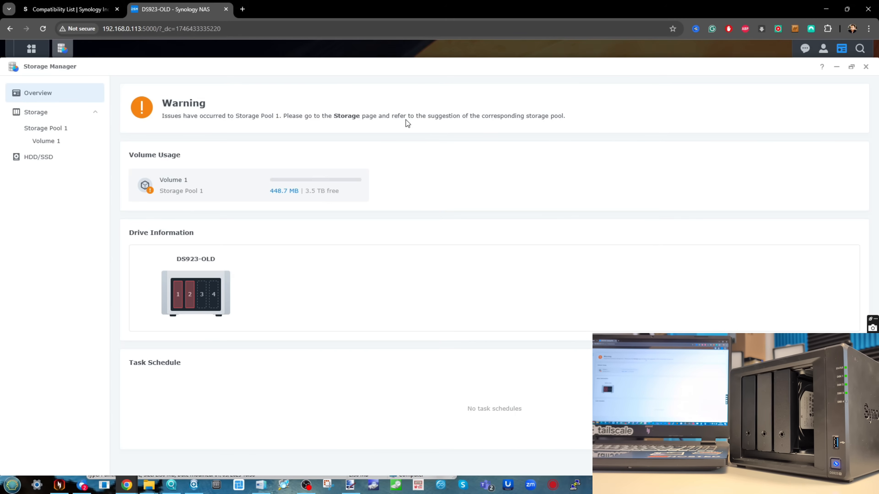
# Step: List DS923-OLD's drives and expand Drive 3 and the others, revealing Drive 3 as Unrecognized
pyautogui.click(38, 157)
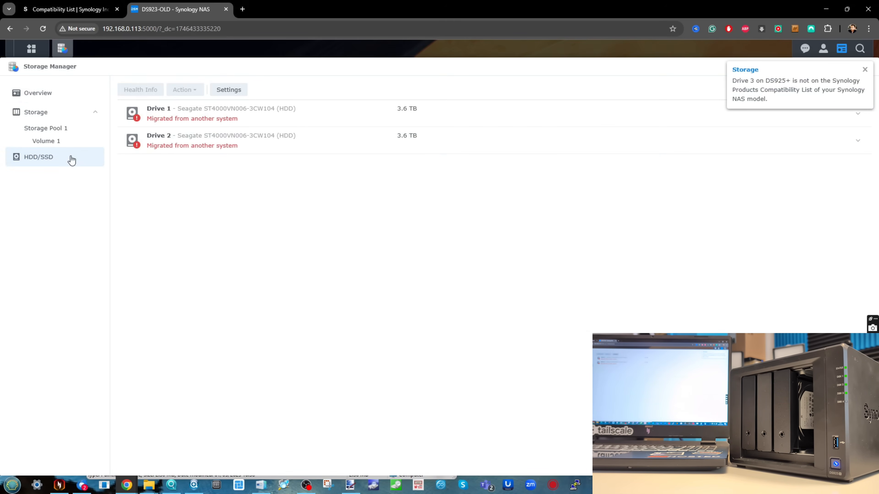
pyautogui.moveTo(188, 128)
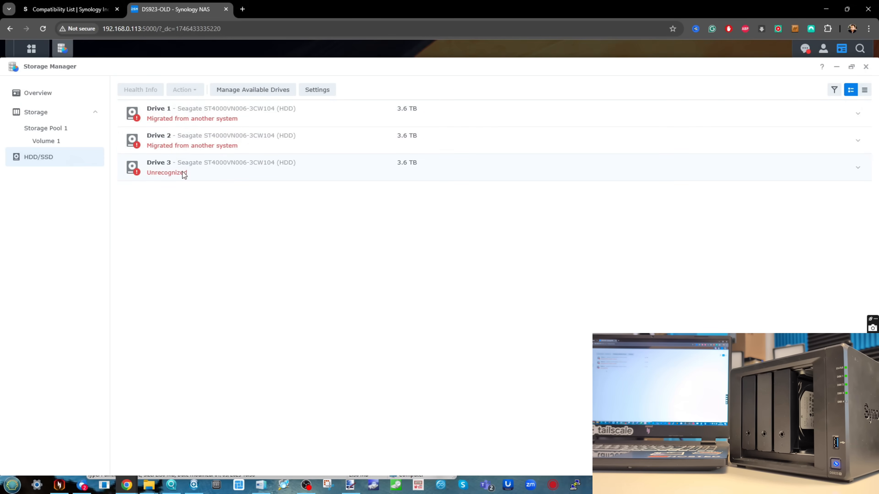
pyautogui.click(159, 167)
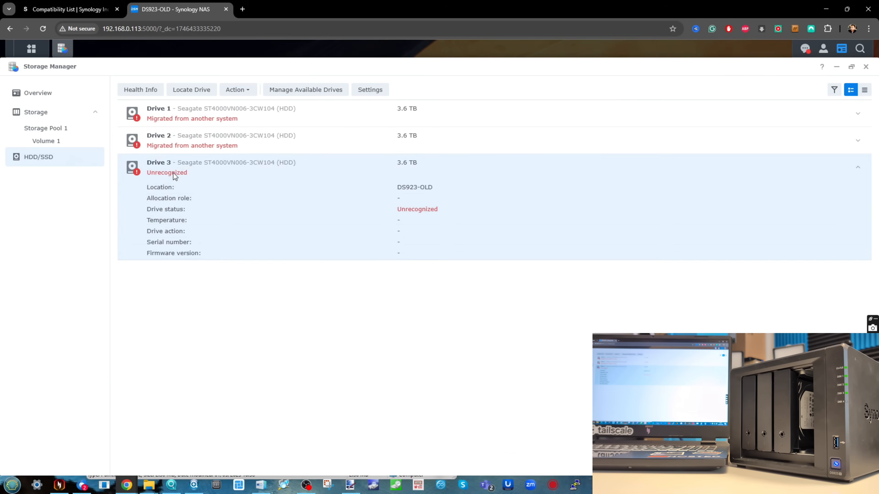
pyautogui.click(158, 135)
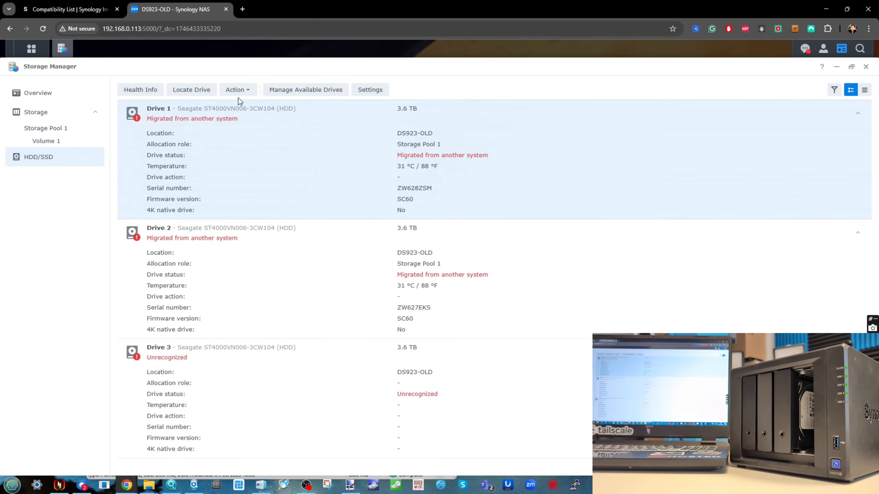
# Step: Choose to expand Storage Pool 1 with the available drive and get the cannot-perform-action refusal
pyautogui.click(305, 90)
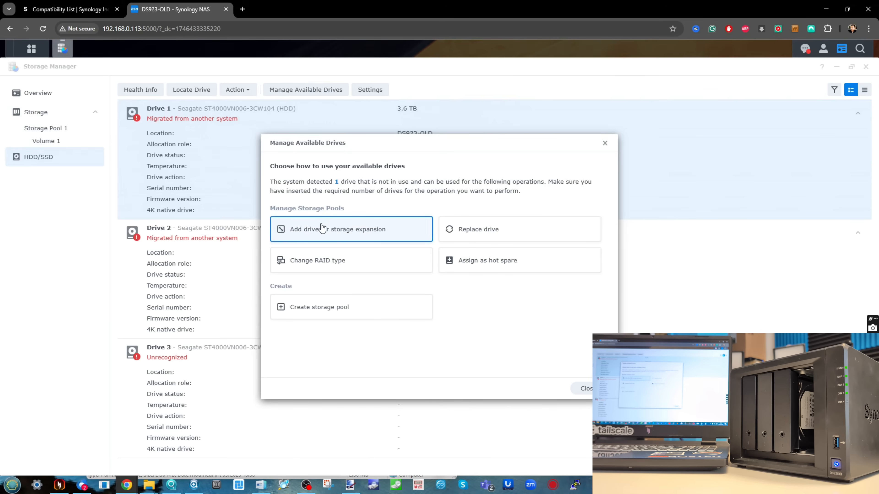
pyautogui.click(337, 229)
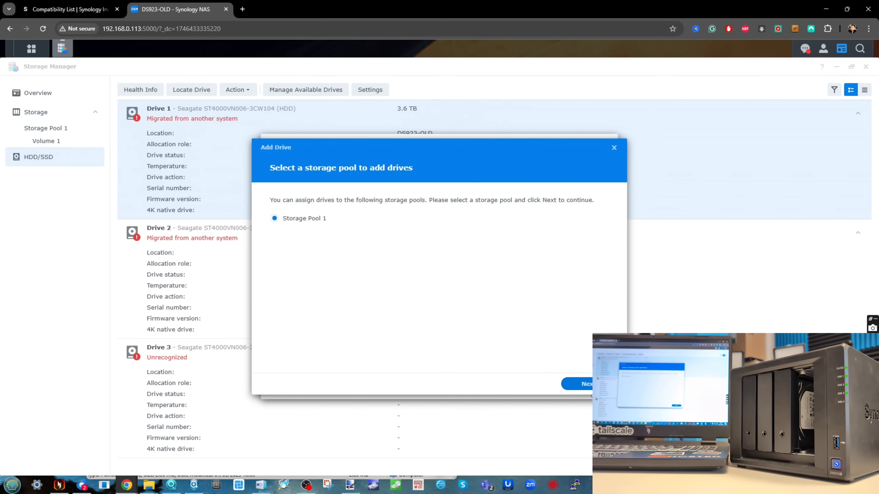
pyautogui.click(586, 384)
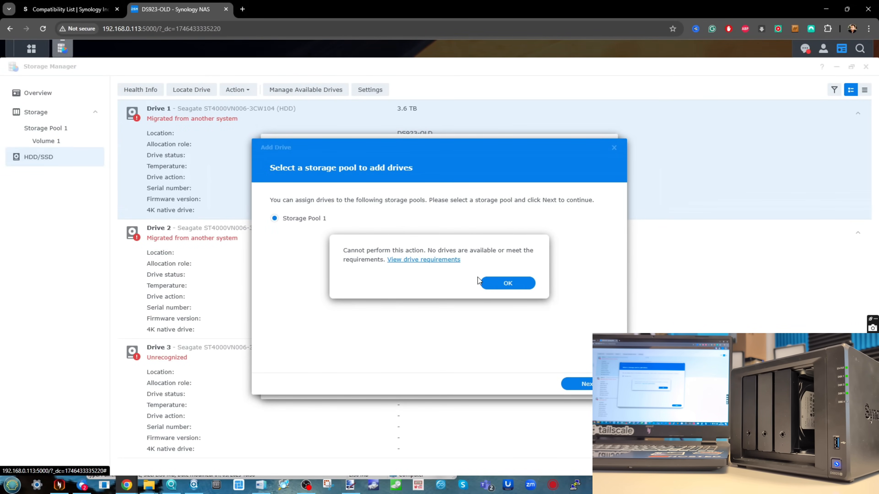
pyautogui.click(508, 283)
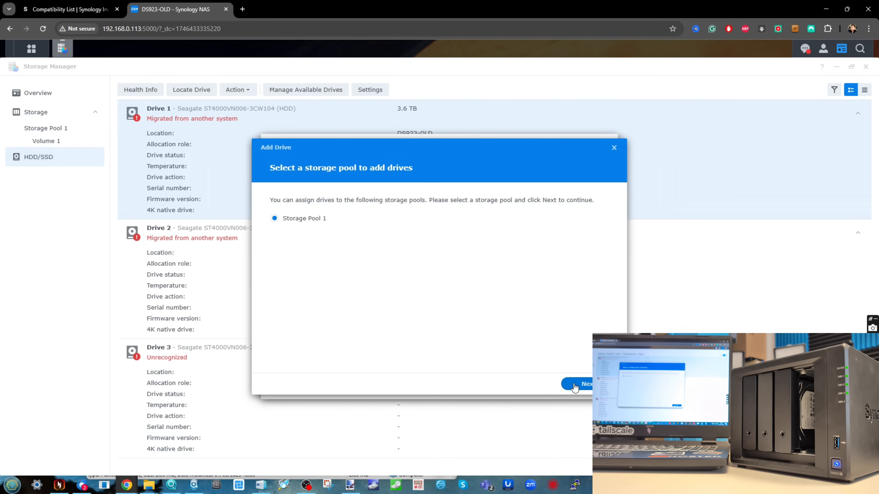
# Step: Retry, read the drive requirements explaining Drive 3 isn't on the compatibility list, then abandon expansion
pyautogui.click(585, 384)
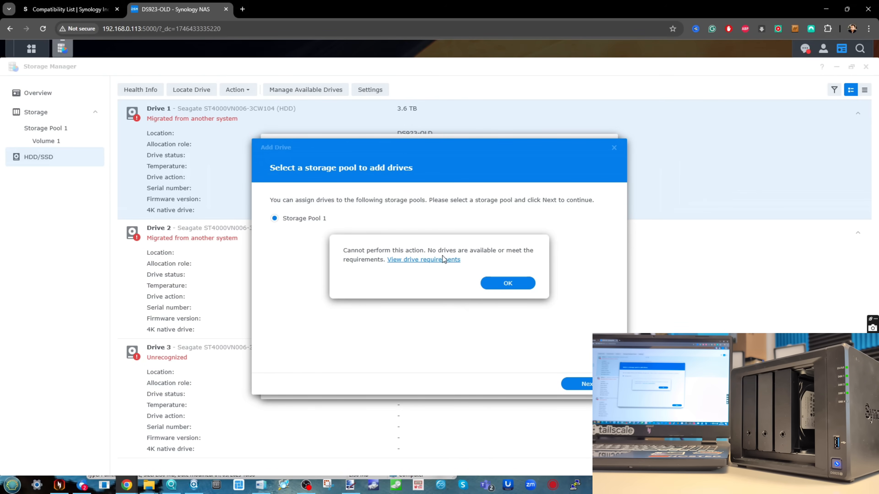
pyautogui.click(423, 259)
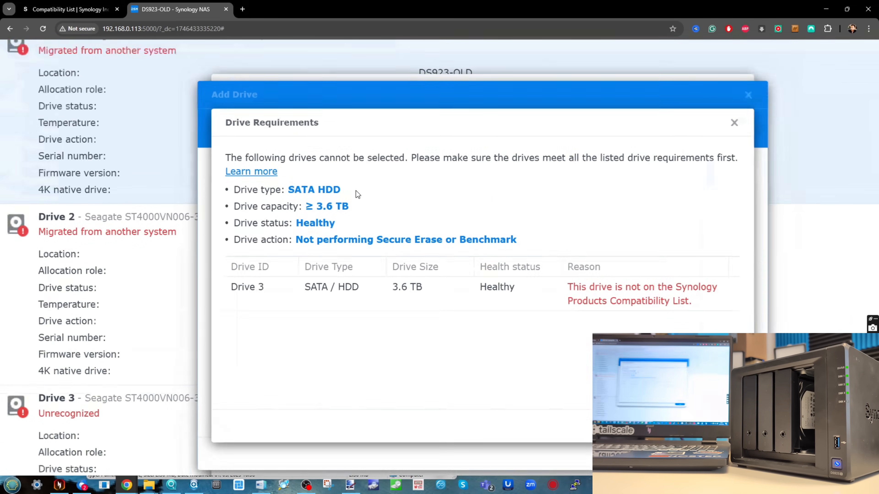
pyautogui.click(734, 122)
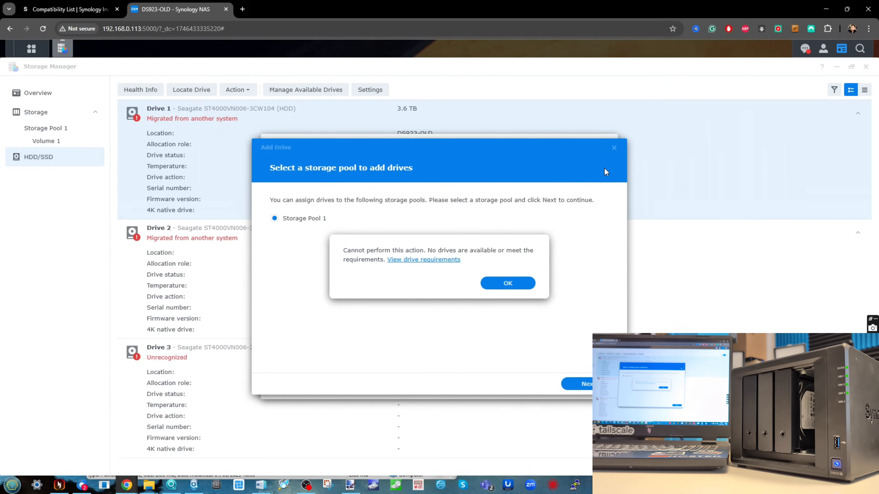
pyautogui.click(507, 283)
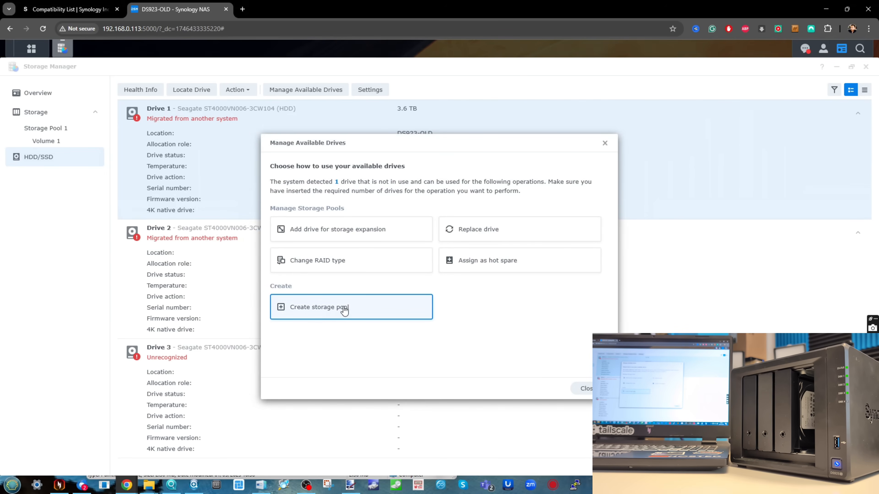
# Step: Start assigning a hot spare for Storage Pool 1, then back out of the wizard
pyautogui.click(487, 260)
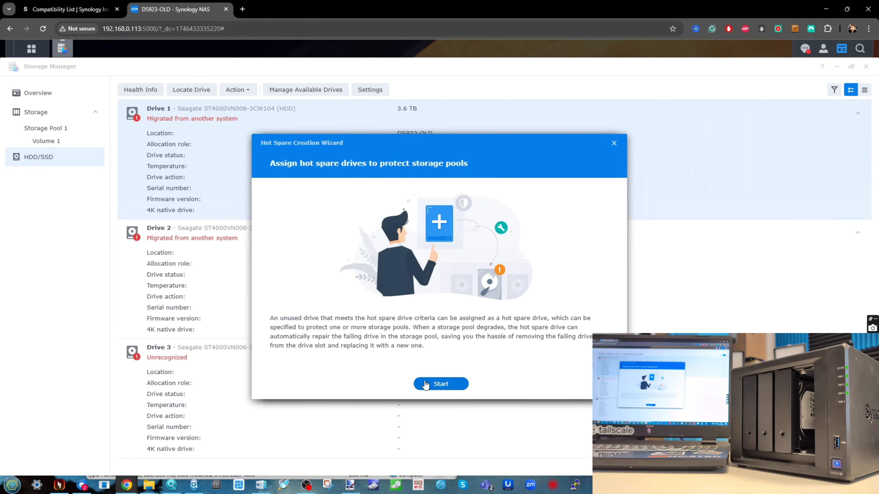
pyautogui.click(440, 384)
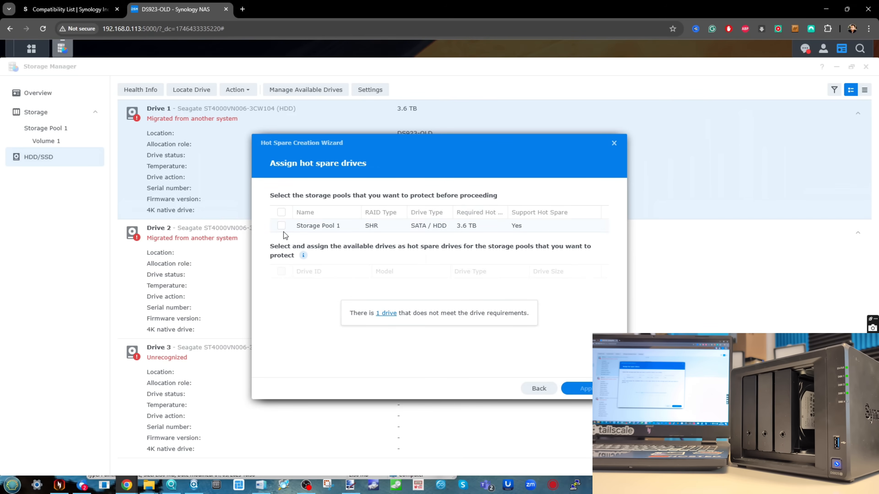
pyautogui.click(281, 212)
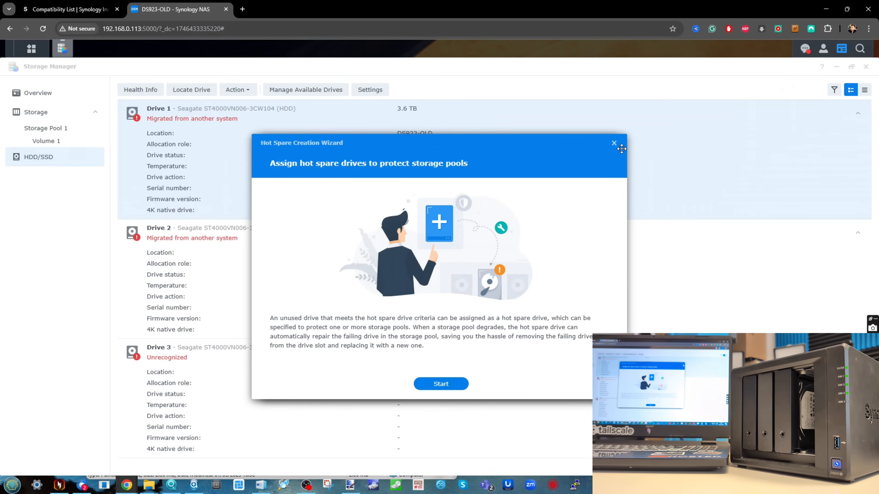
pyautogui.click(613, 144)
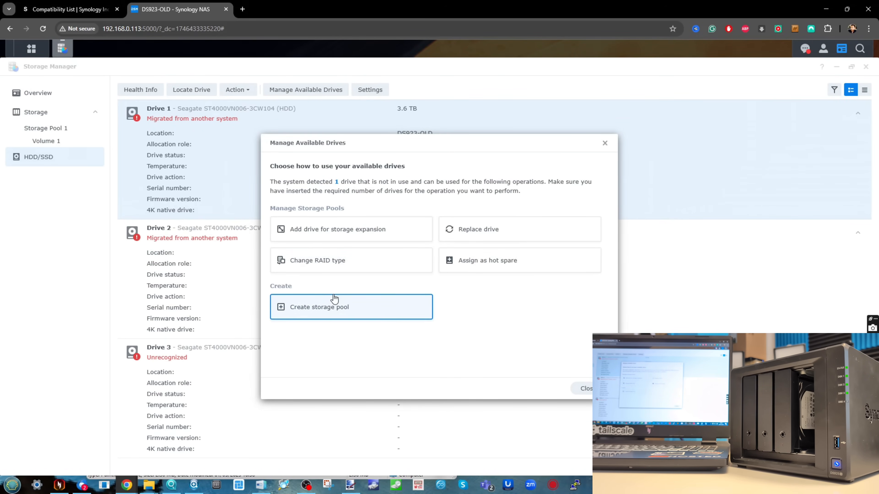
pyautogui.moveTo(384, 260)
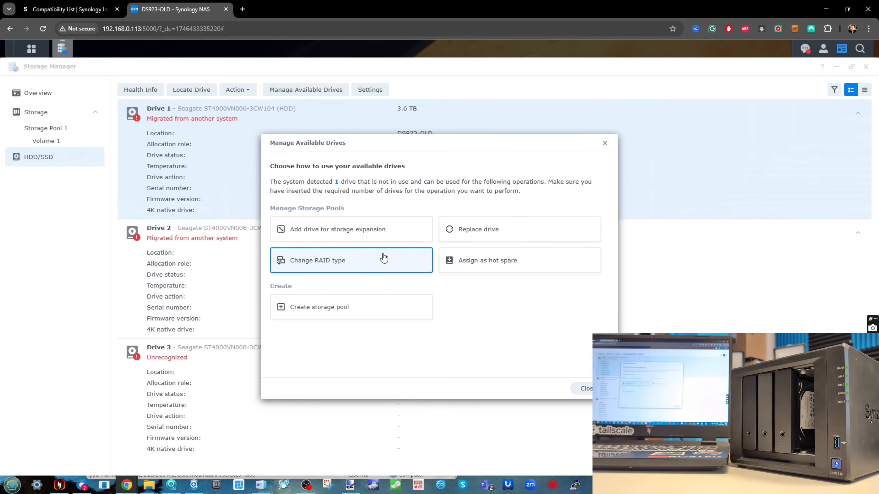
# Step: Attempt changing Storage Pool 1 to SHR-2, get refused for too few eligible drives, and close the options
pyautogui.click(352, 260)
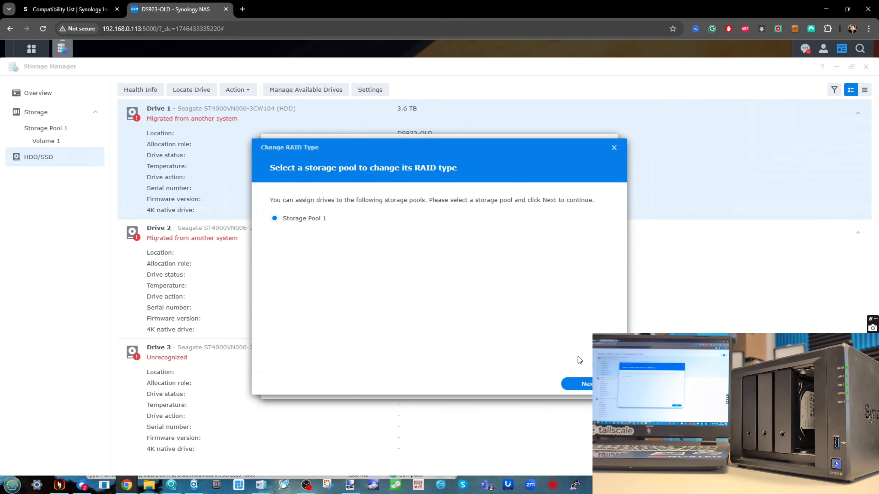
pyautogui.click(586, 384)
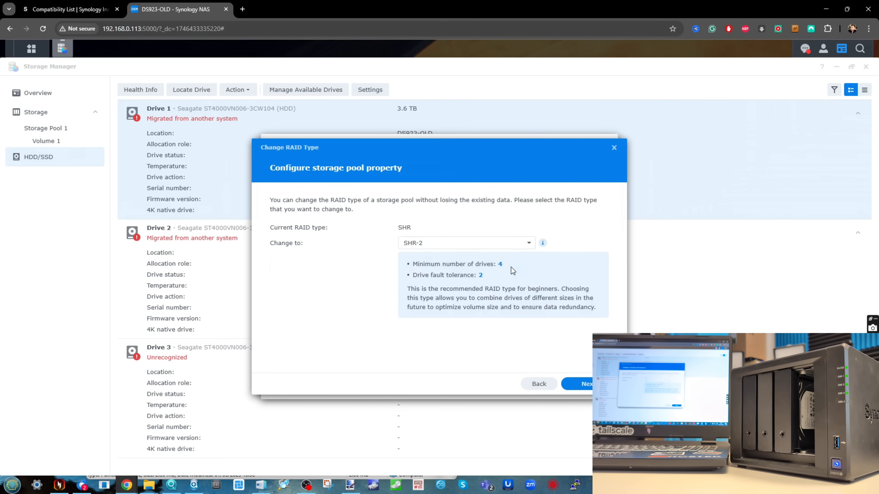
pyautogui.click(587, 384)
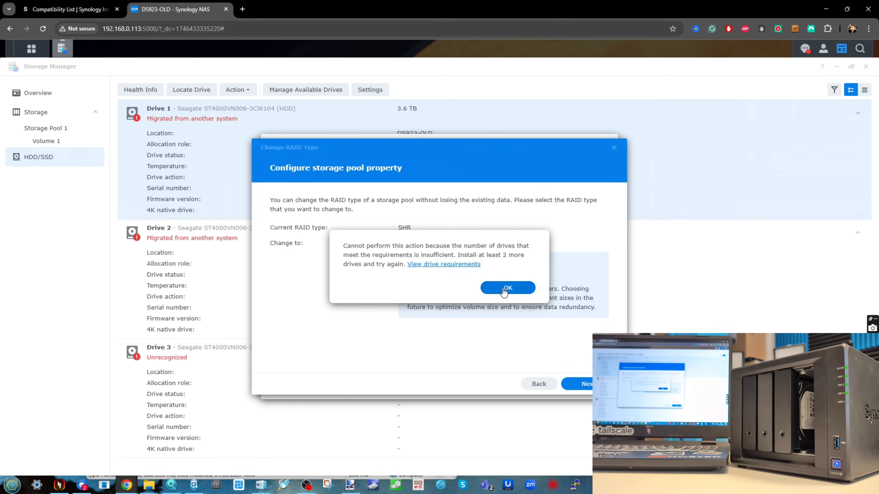
pyautogui.click(507, 288)
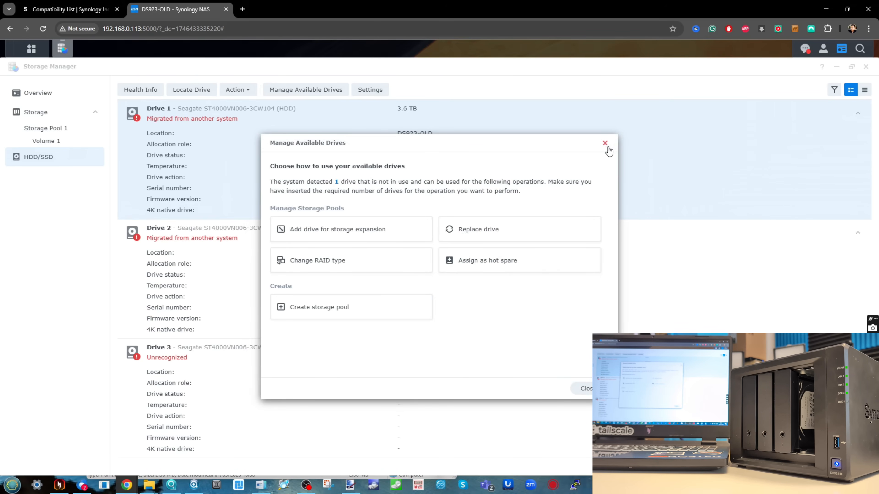
pyautogui.click(604, 144)
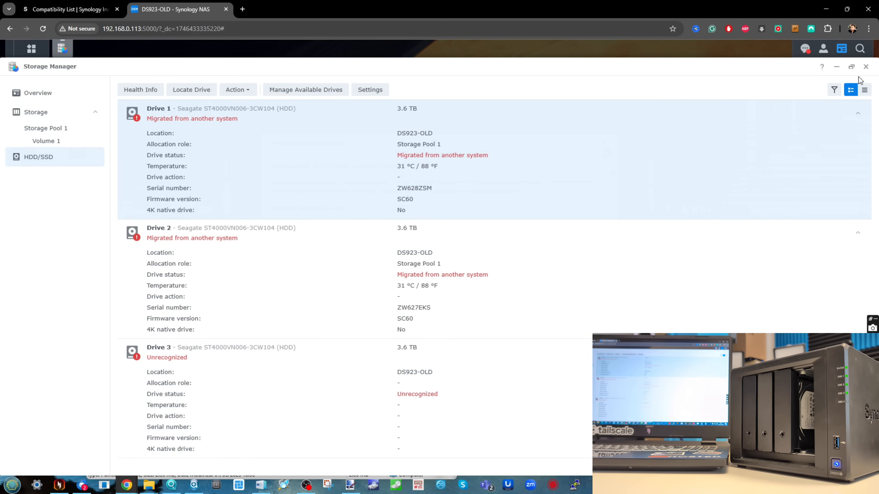
pyautogui.moveTo(501, 347)
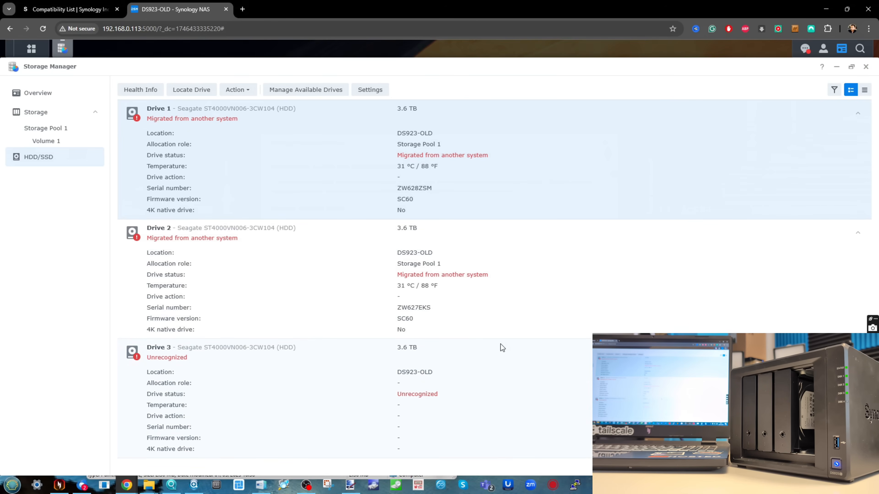
pyautogui.moveTo(312, 461)
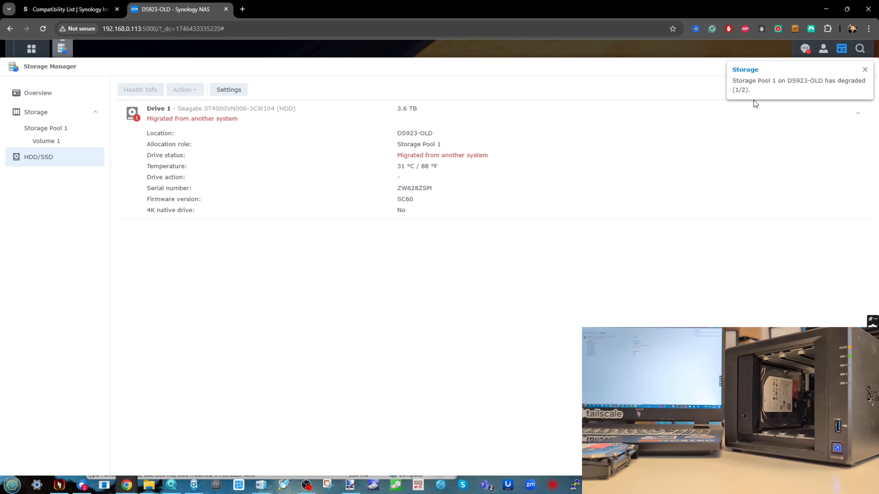
# Step: Dismiss the degraded-pool alert, try repairing with the new drive and read why Drive 2 is refused
pyautogui.click(865, 69)
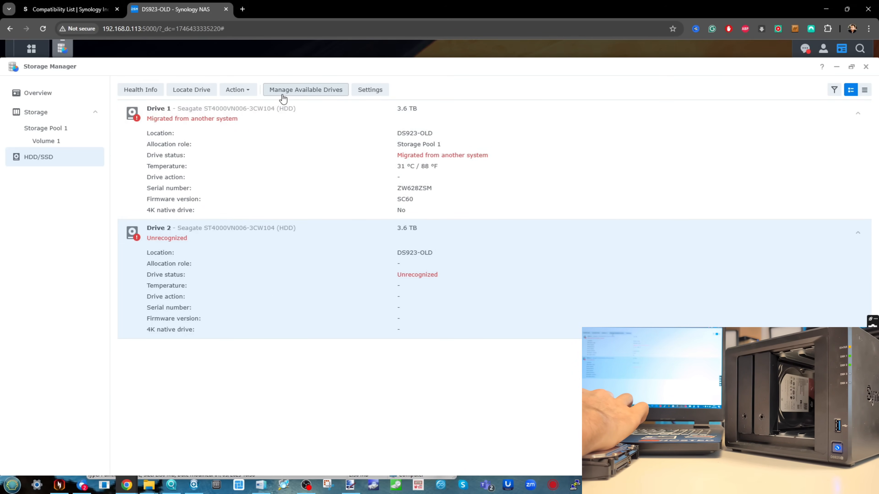
pyautogui.click(305, 90)
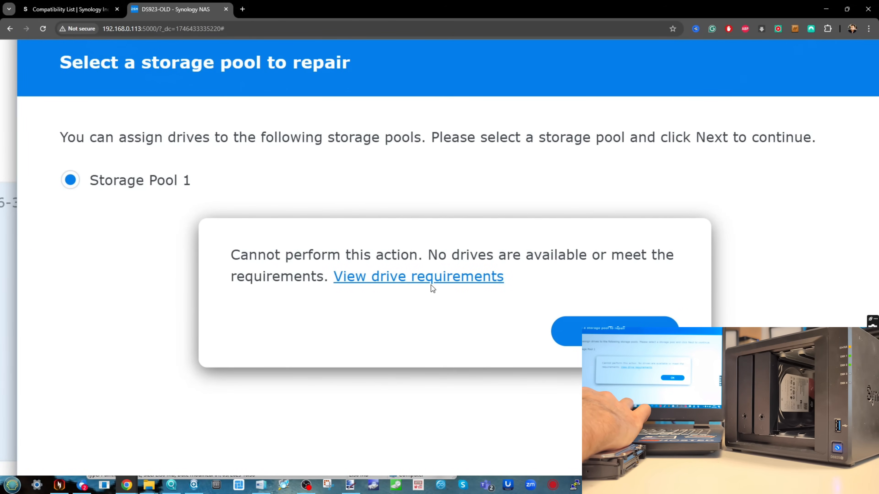
pyautogui.click(418, 276)
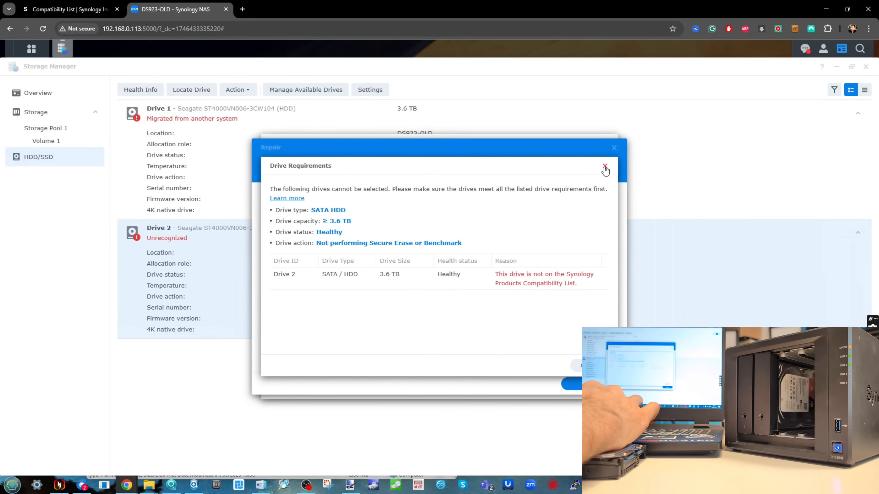
pyautogui.click(605, 170)
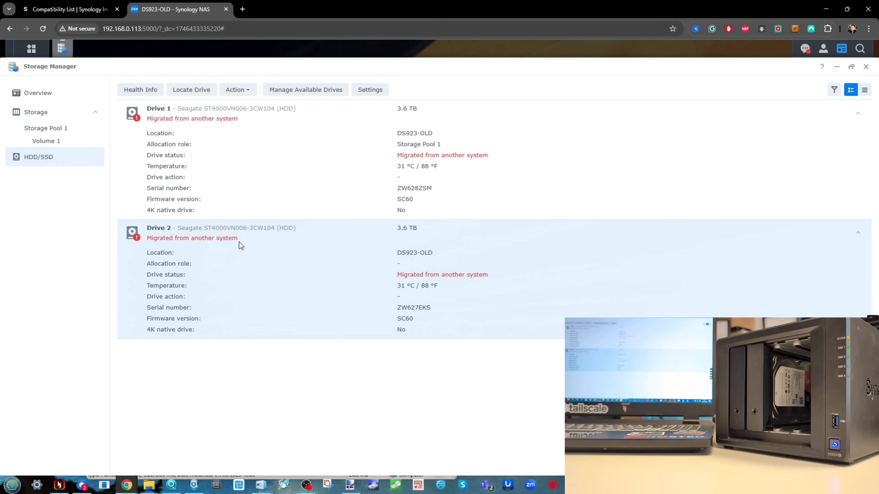
# Step: Repair Storage Pool 1 using Drive 2, accepting the migrated-drive warning and erasing the drive
pyautogui.click(305, 90)
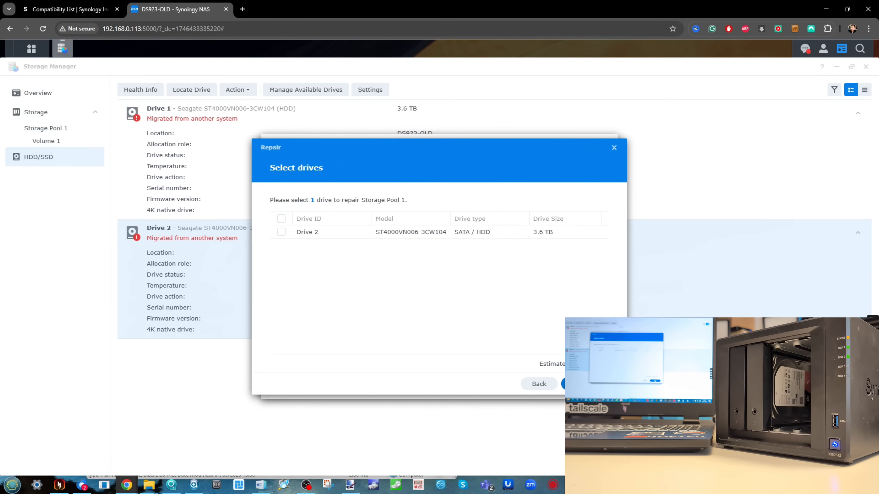
pyautogui.click(281, 232)
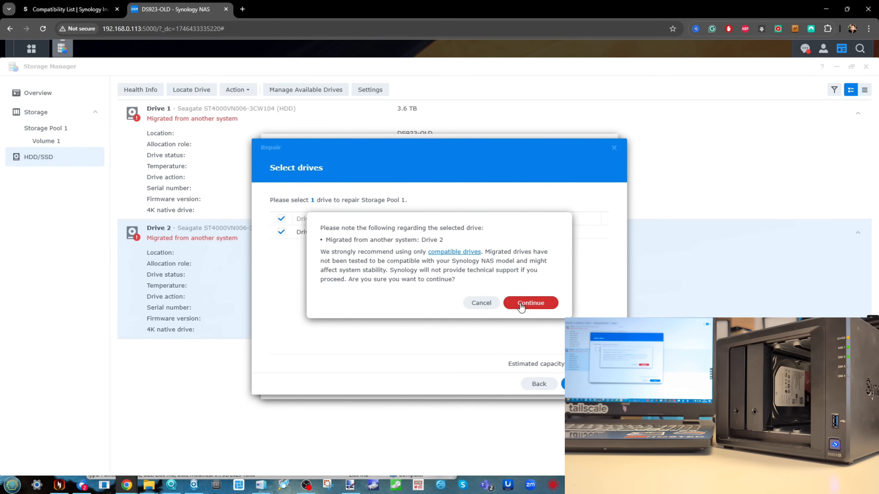
pyautogui.click(530, 303)
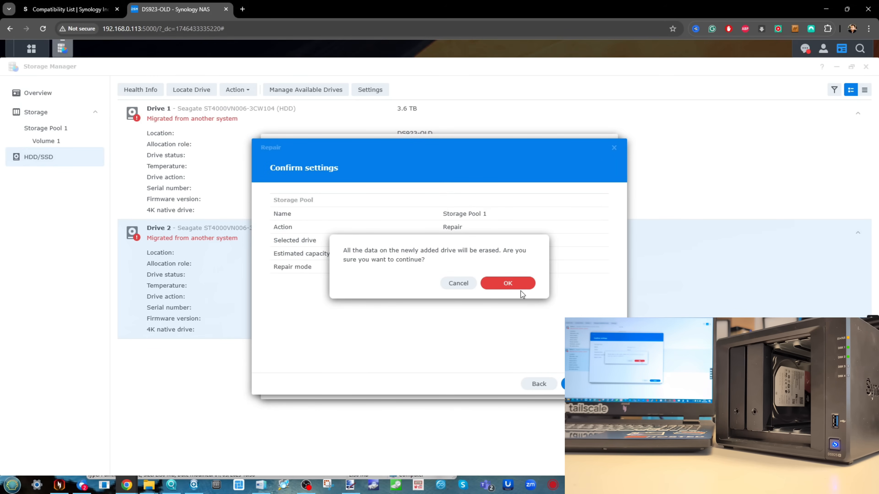
pyautogui.click(507, 283)
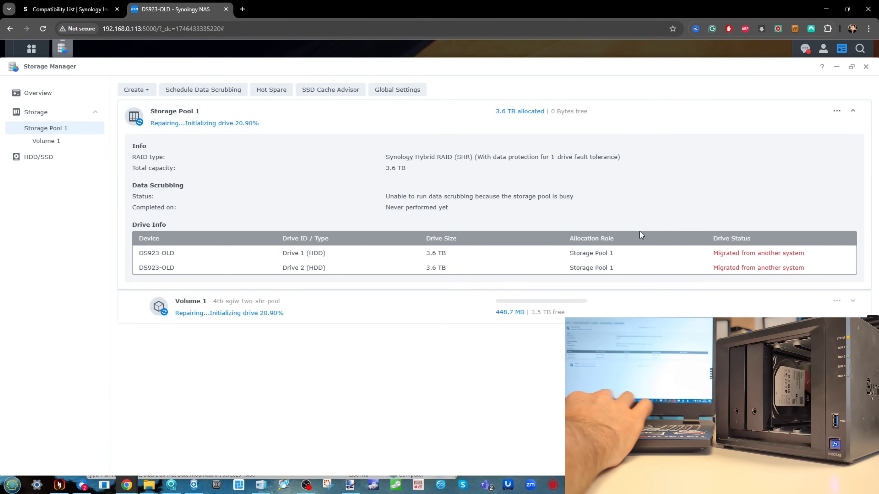
# Step: Leave the repair running and switch back to the Reddit DS925+ test plan tab
pyautogui.click(175, 9)
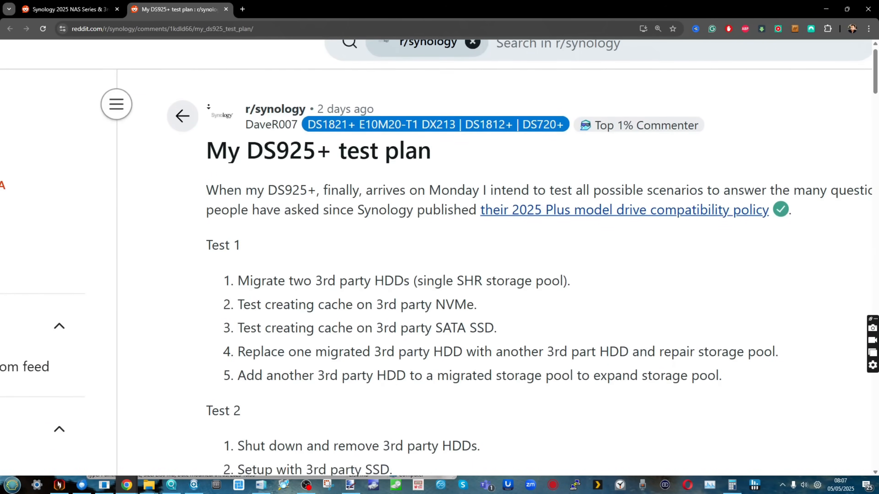
# Step: Scroll the test plan post to reveal the Test 2 steps and the start of Test 3
pyautogui.scroll(-3)
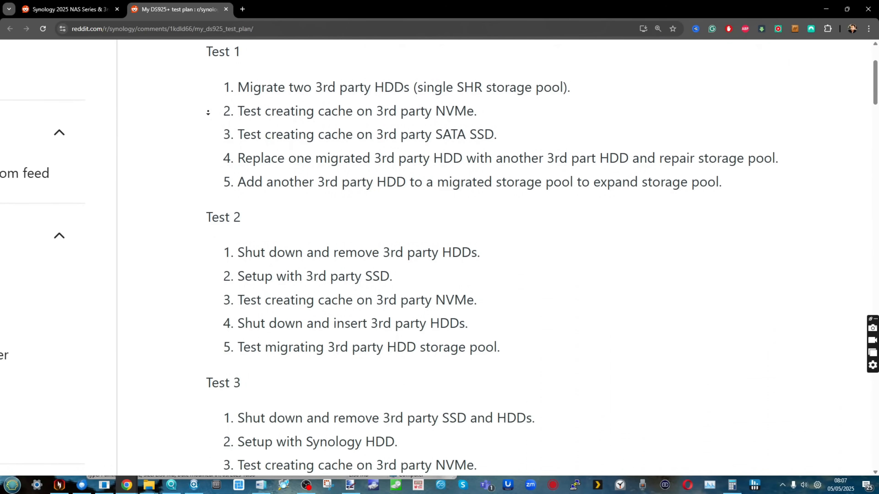